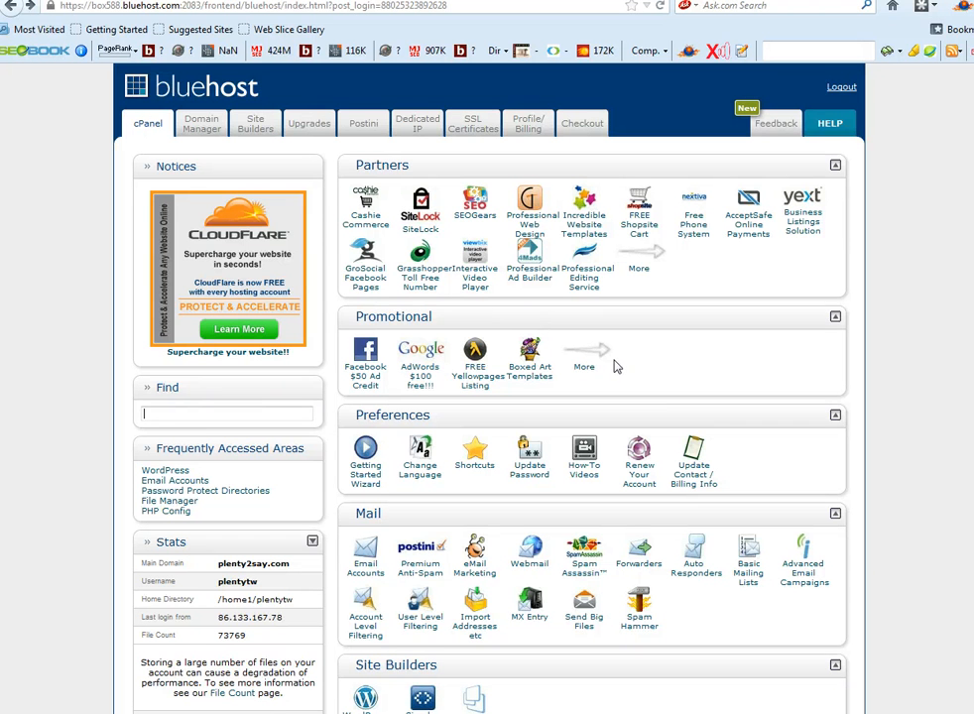
{"action": "mouse_move", "coordinate": [655, 287]}
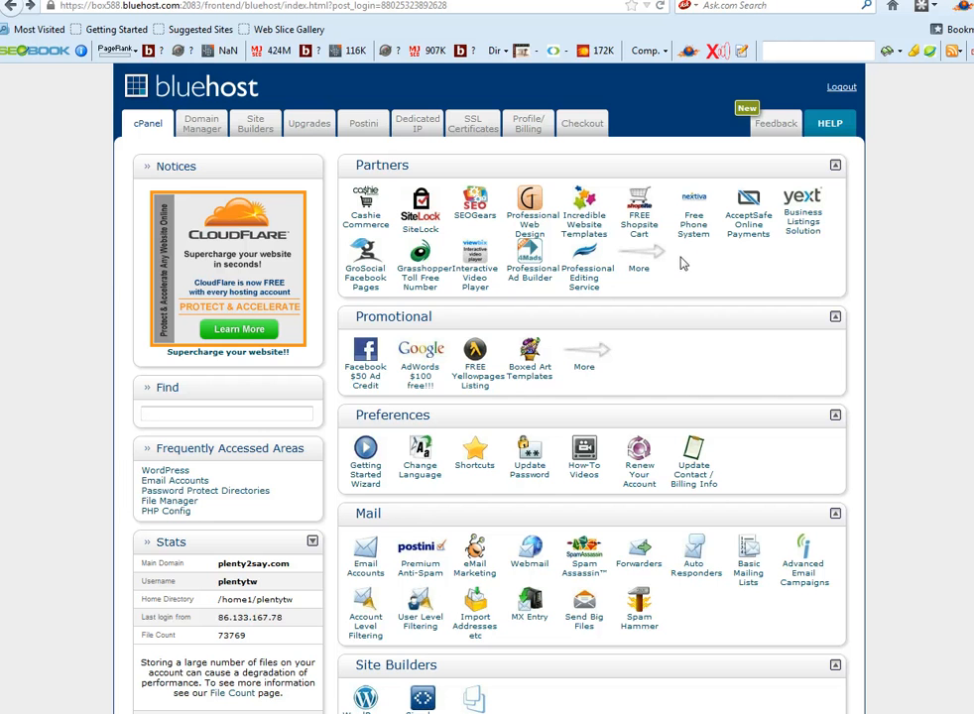
{"action": "mouse_move", "coordinate": [699, 262]}
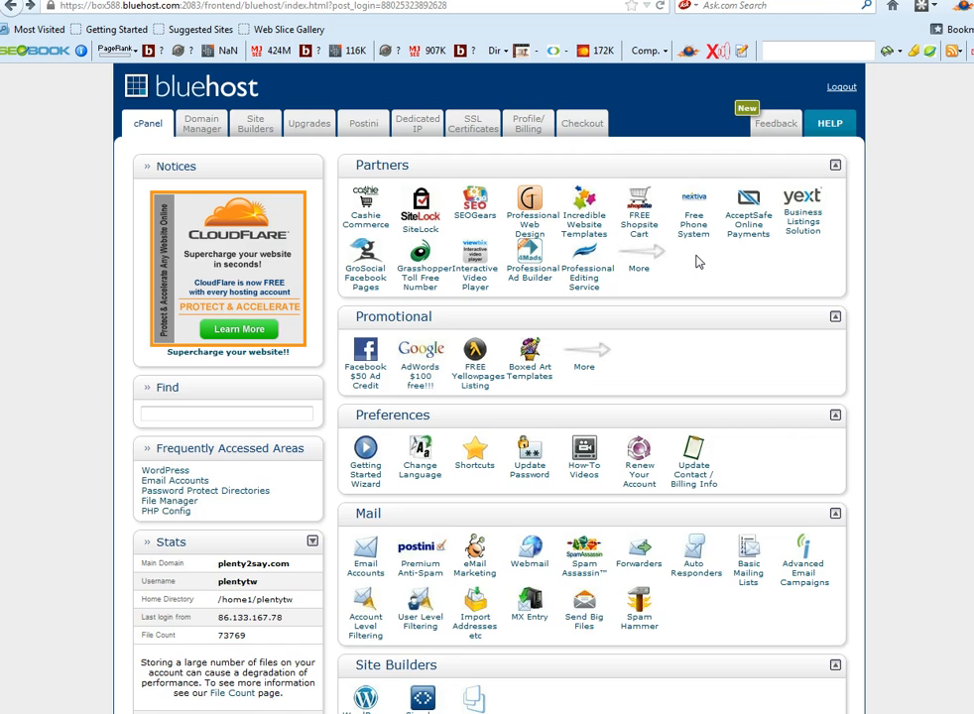
- Scroll through cPanel to the Mail section of the dashboard
{"action": "scroll", "scroll_direction": "down", "scroll_amount": 3}
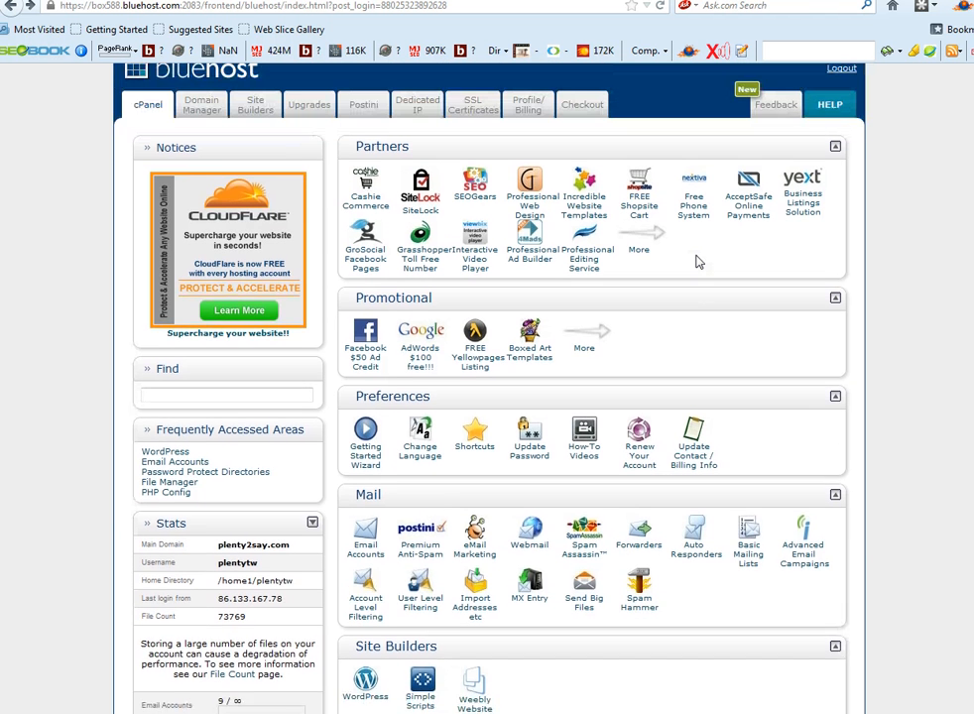
{"action": "scroll", "scroll_direction": "down", "scroll_amount": 3}
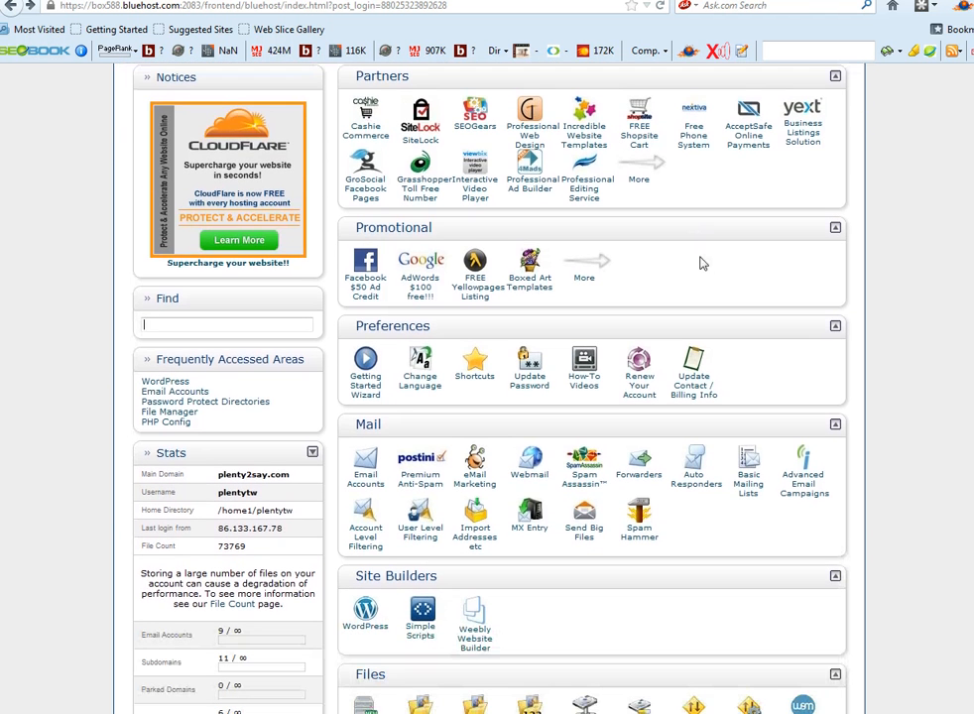
{"action": "scroll", "scroll_direction": "down", "scroll_amount": 3}
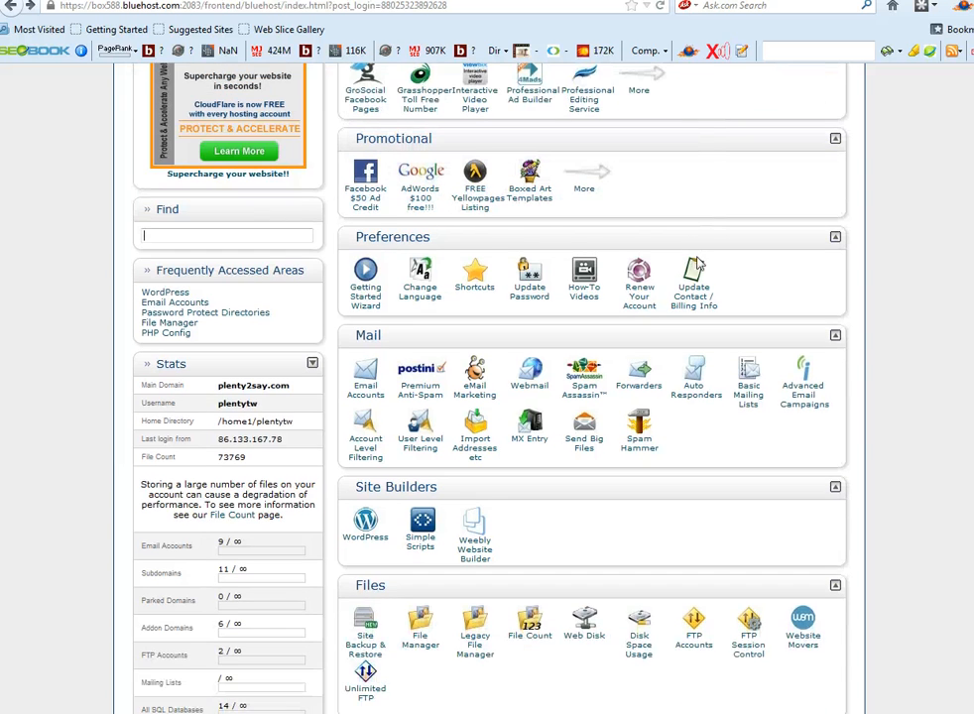
{"action": "scroll", "scroll_direction": "up", "scroll_amount": 3}
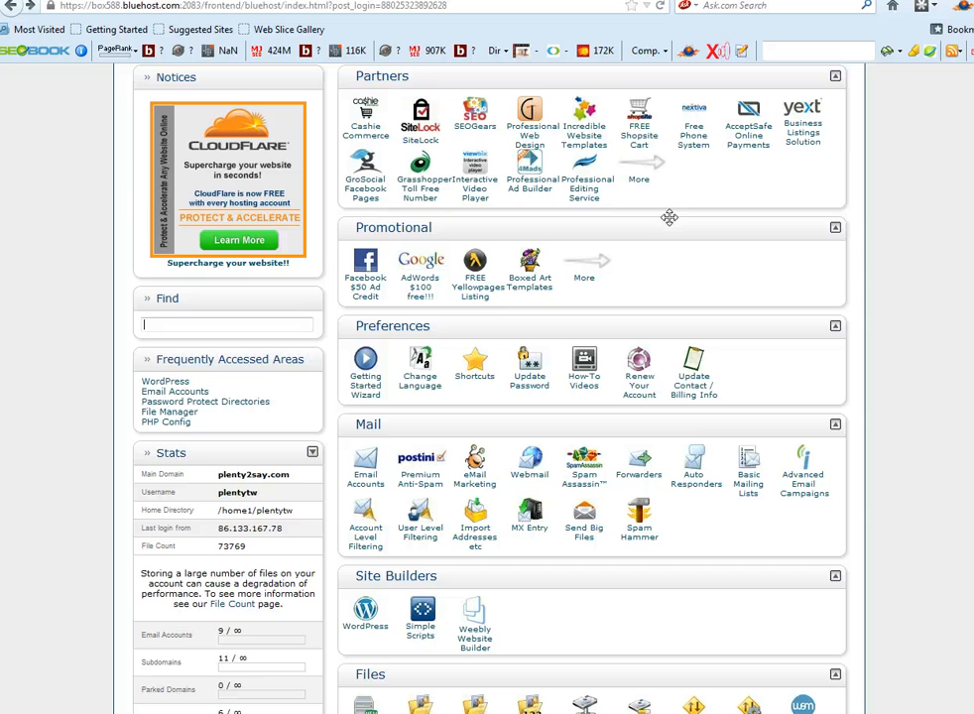
{"action": "mouse_move", "coordinate": [655, 230]}
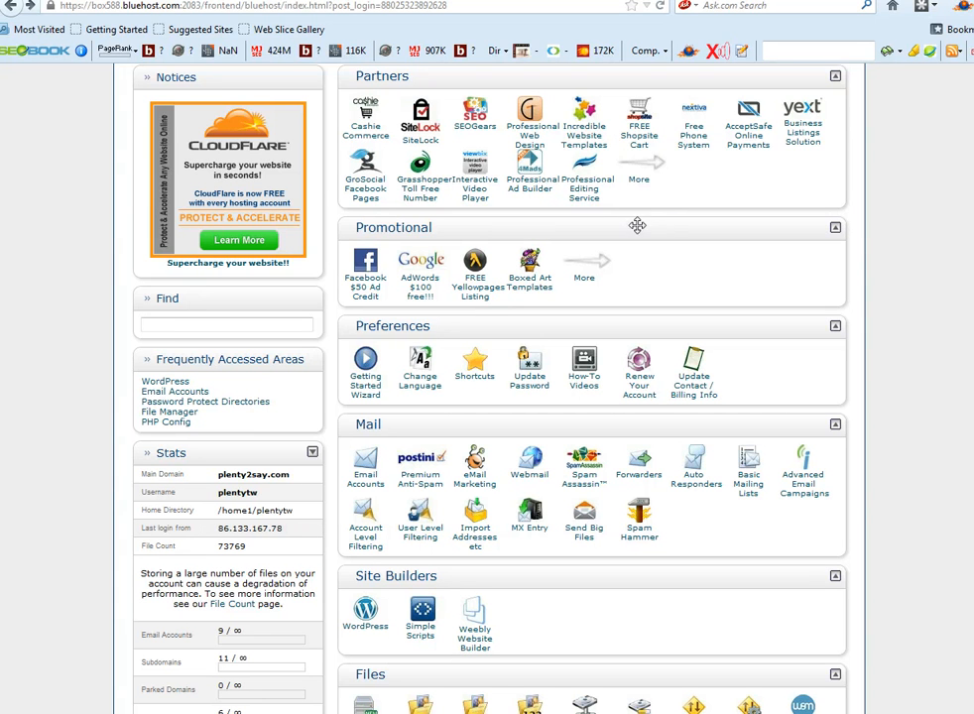
{"action": "mouse_move", "coordinate": [651, 246]}
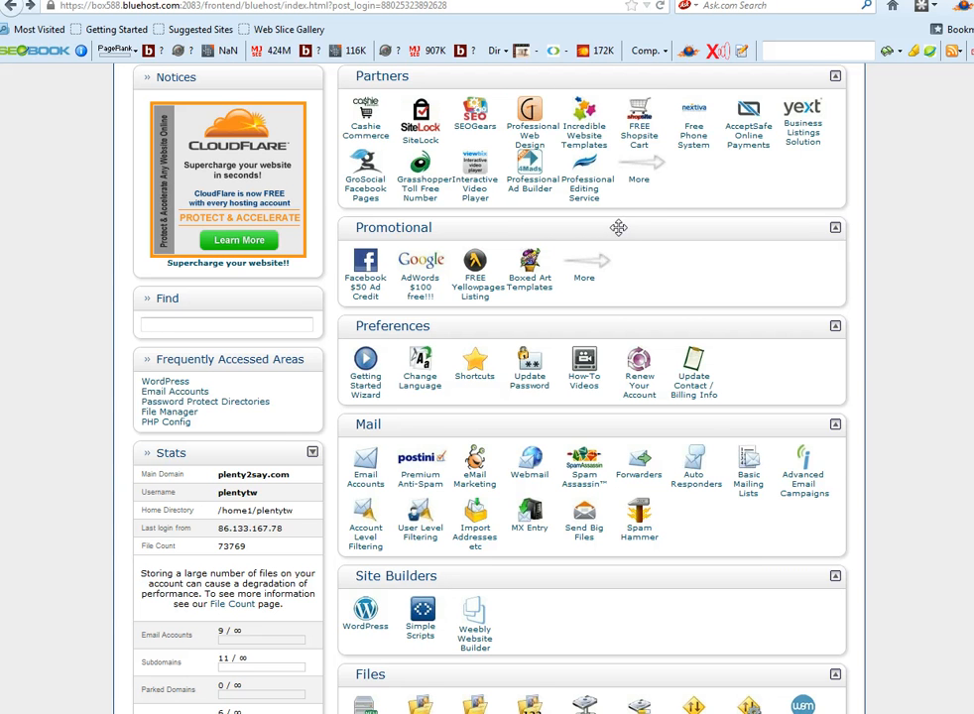
{"action": "mouse_move", "coordinate": [647, 226]}
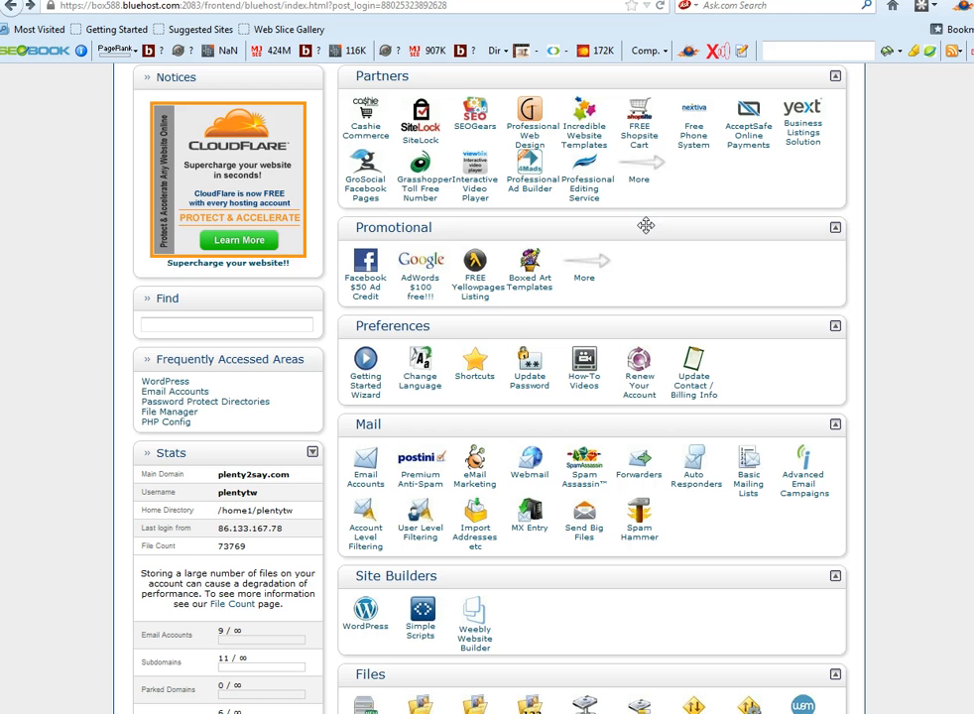
{"action": "scroll", "scroll_direction": "down", "scroll_amount": 3}
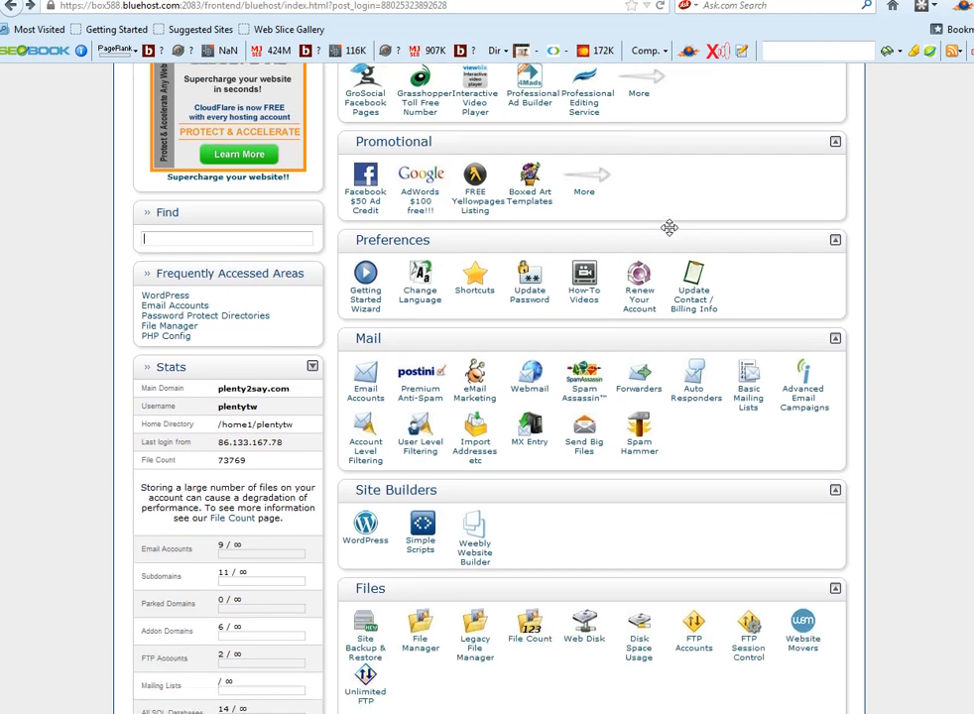
{"action": "scroll", "scroll_direction": "down", "scroll_amount": 3}
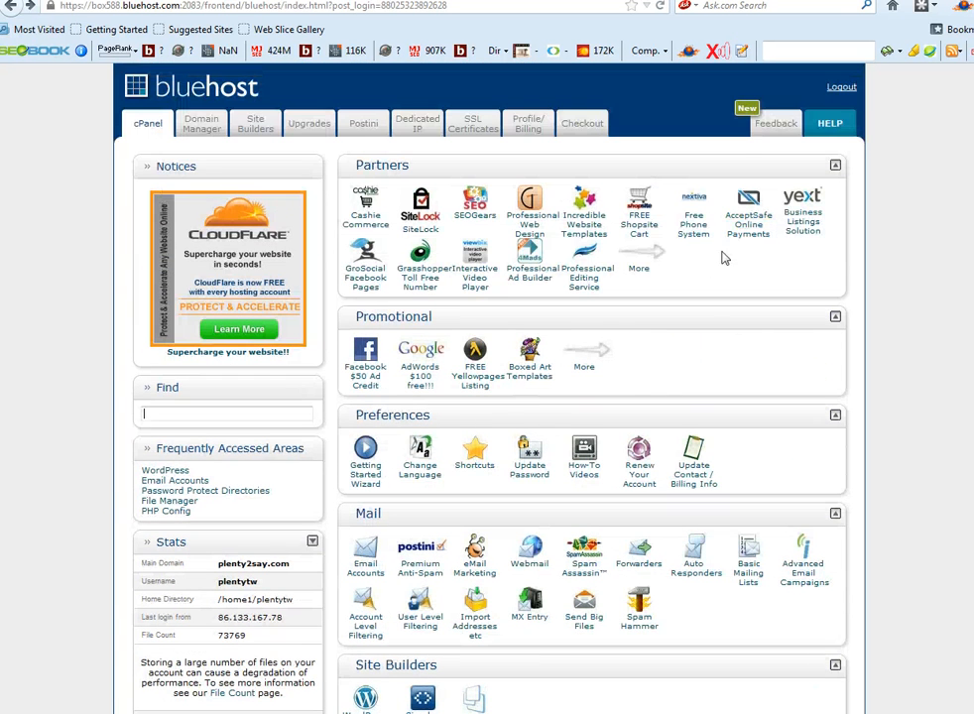
{"action": "scroll", "scroll_direction": "down", "scroll_amount": 3}
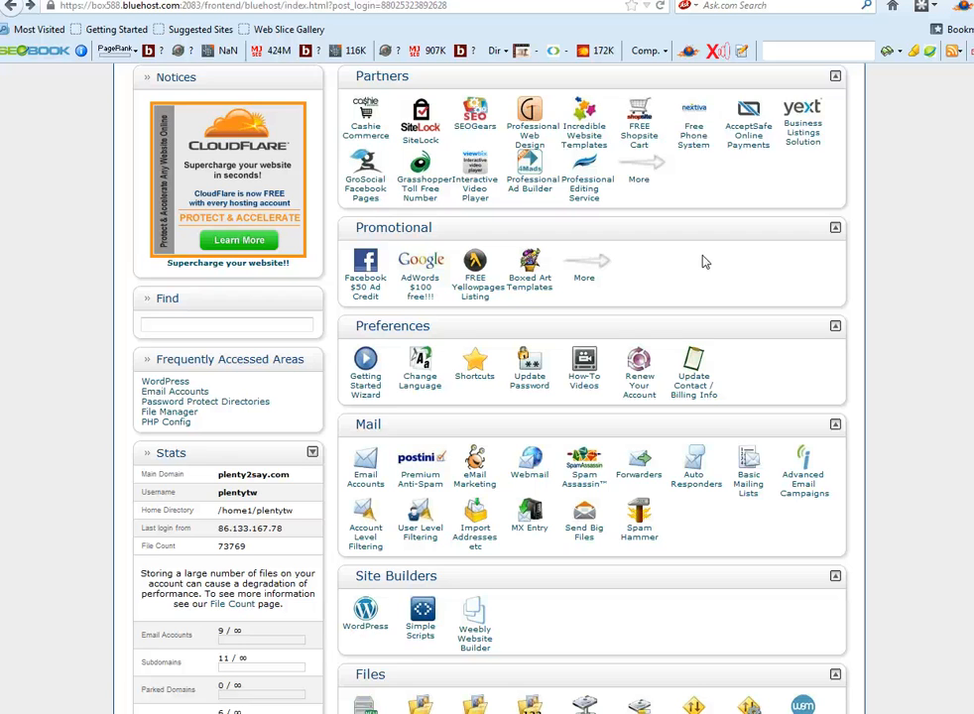
{"action": "scroll", "scroll_direction": "down", "scroll_amount": 3}
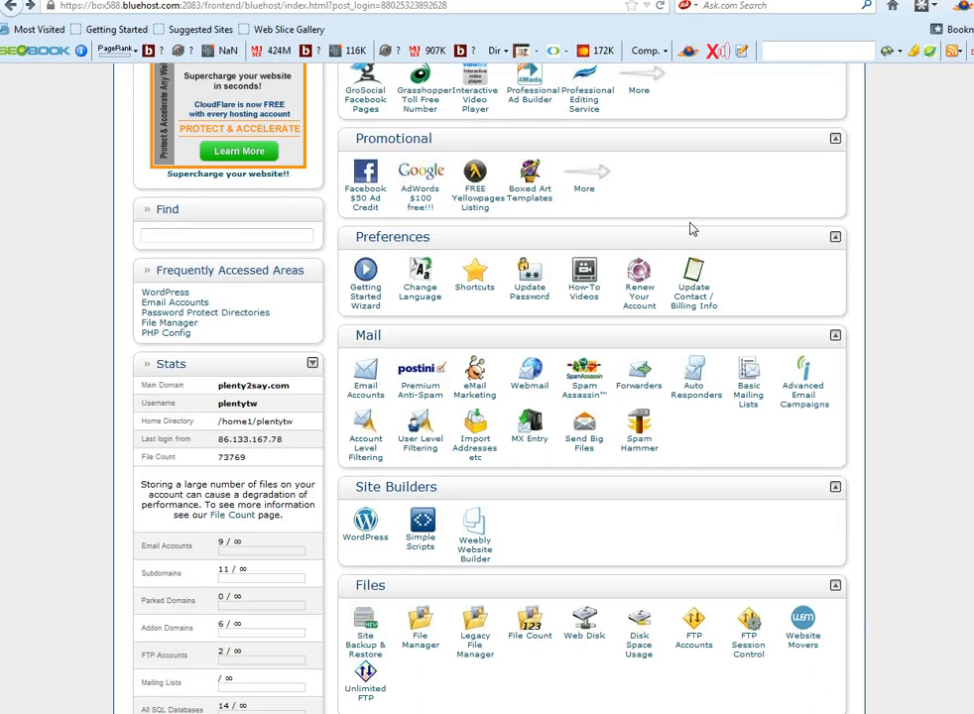
{"action": "mouse_move", "coordinate": [725, 227]}
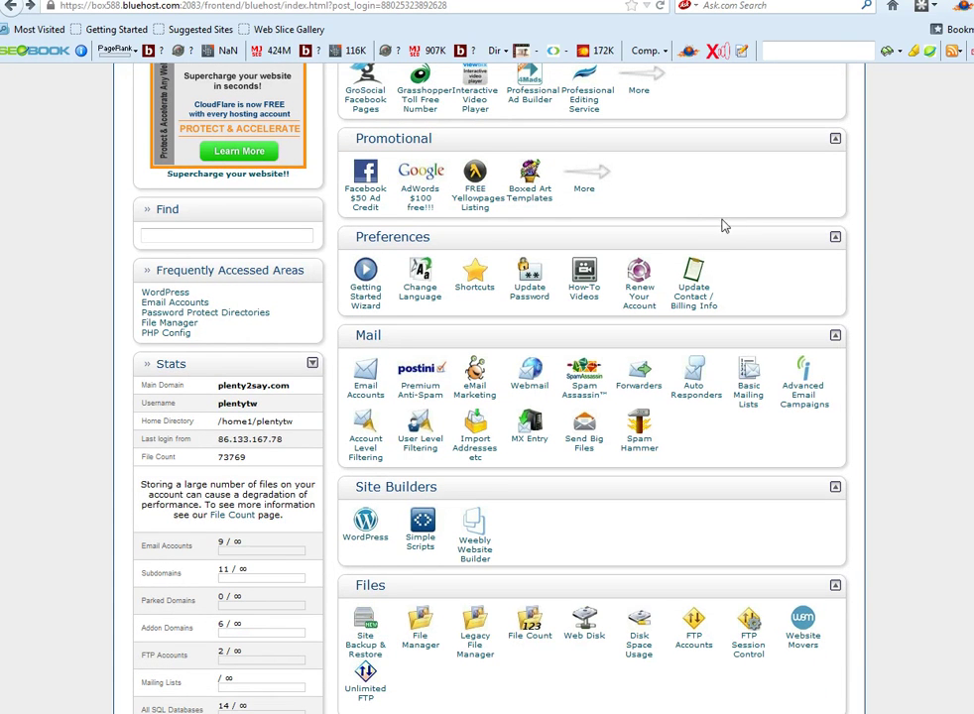
{"action": "left_click", "coordinate": [226, 237]}
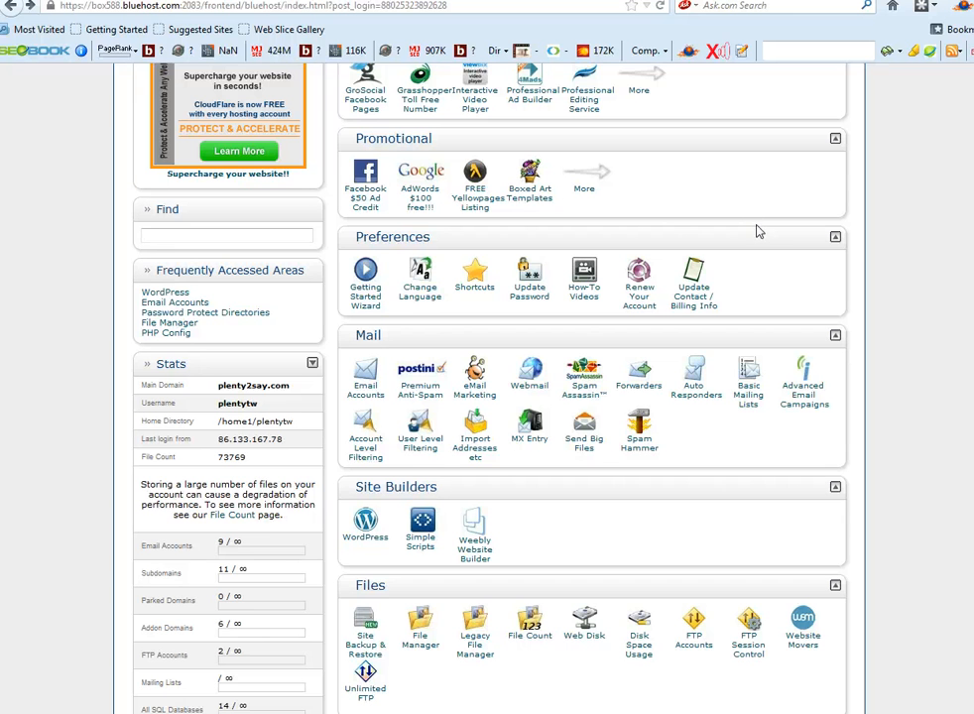
{"action": "mouse_move", "coordinate": [750, 230]}
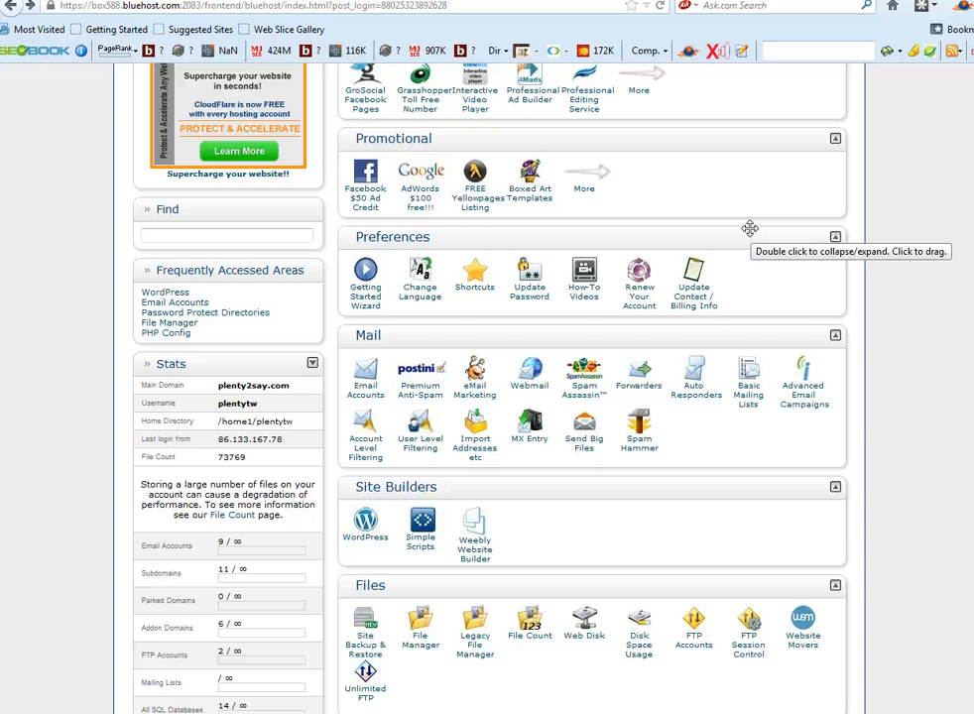
{"action": "mouse_move", "coordinate": [744, 238]}
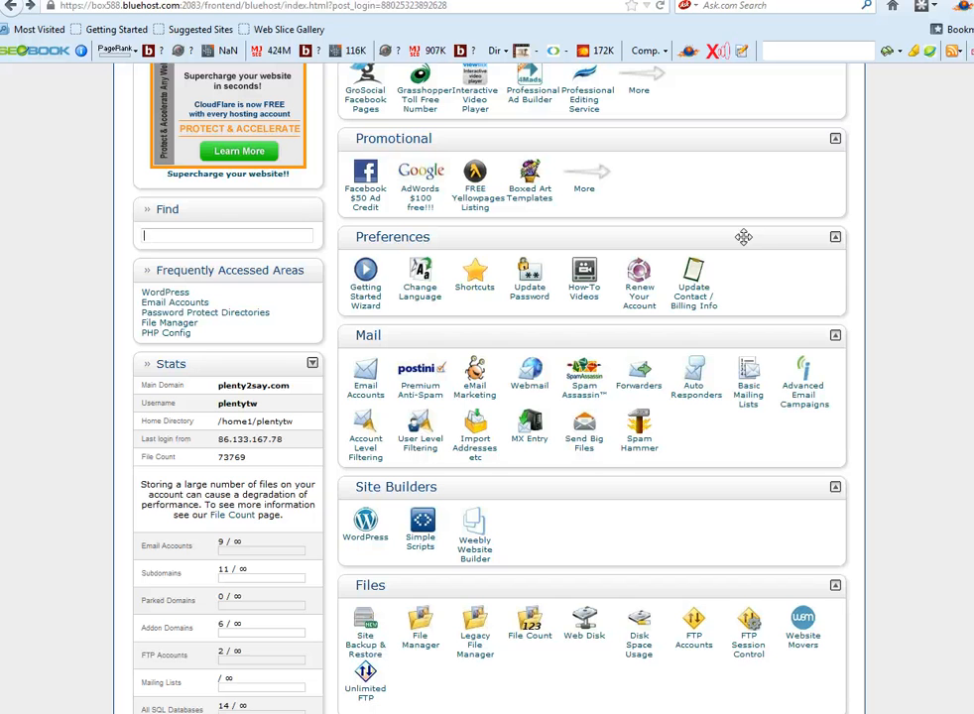
{"action": "mouse_move", "coordinate": [758, 230]}
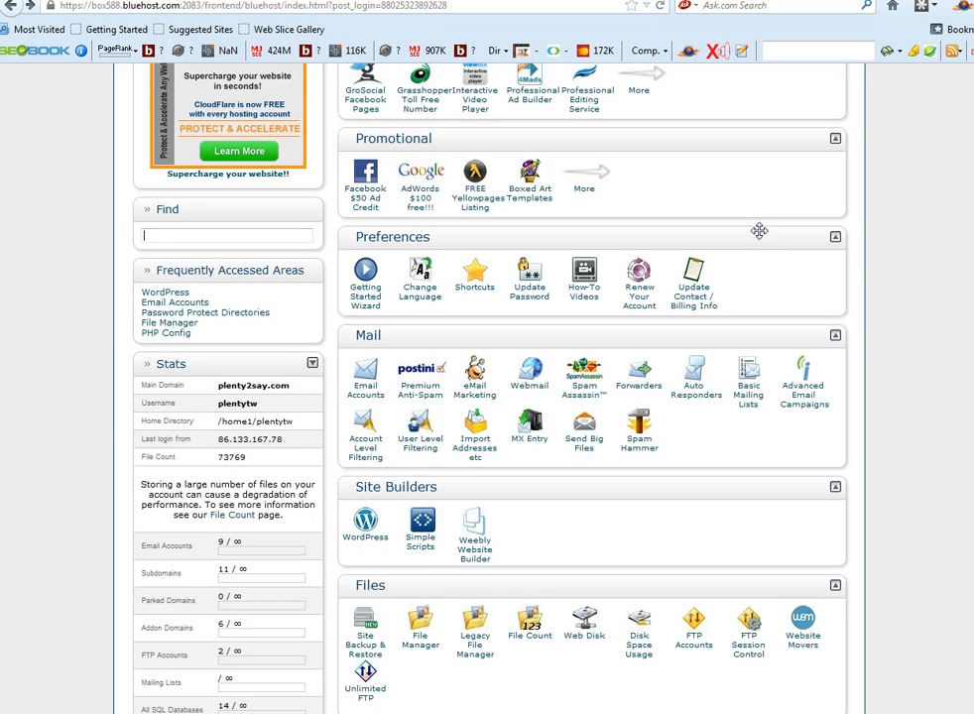
{"action": "mouse_move", "coordinate": [752, 258]}
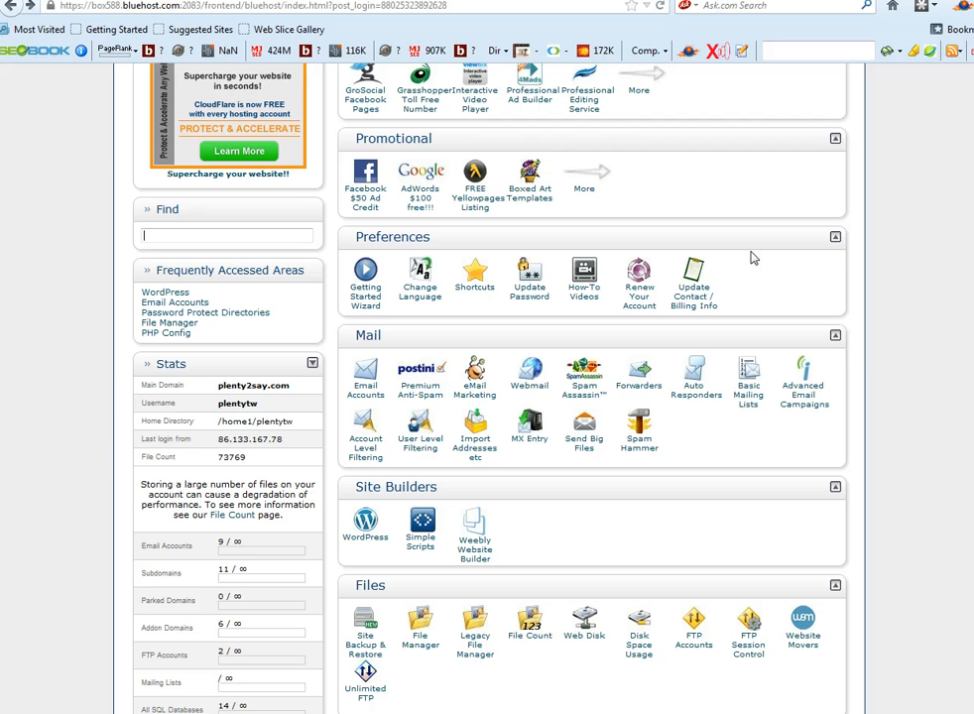
{"action": "mouse_move", "coordinate": [754, 236]}
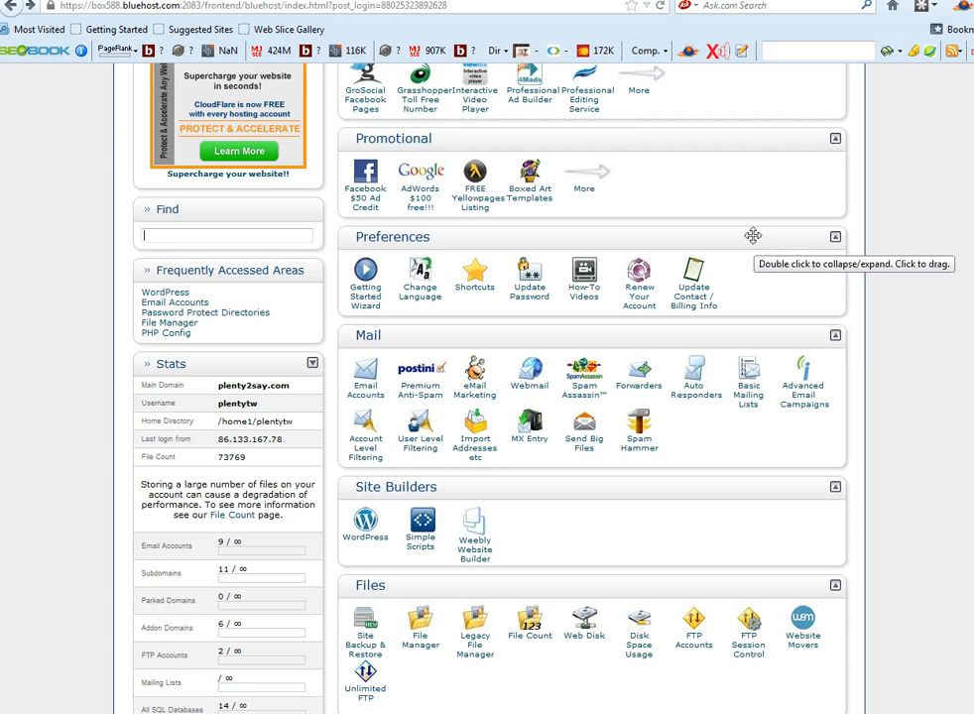
- Go to the Forwarders page listing the account's email forwarders
{"action": "scroll", "scroll_direction": "down", "scroll_amount": 3}
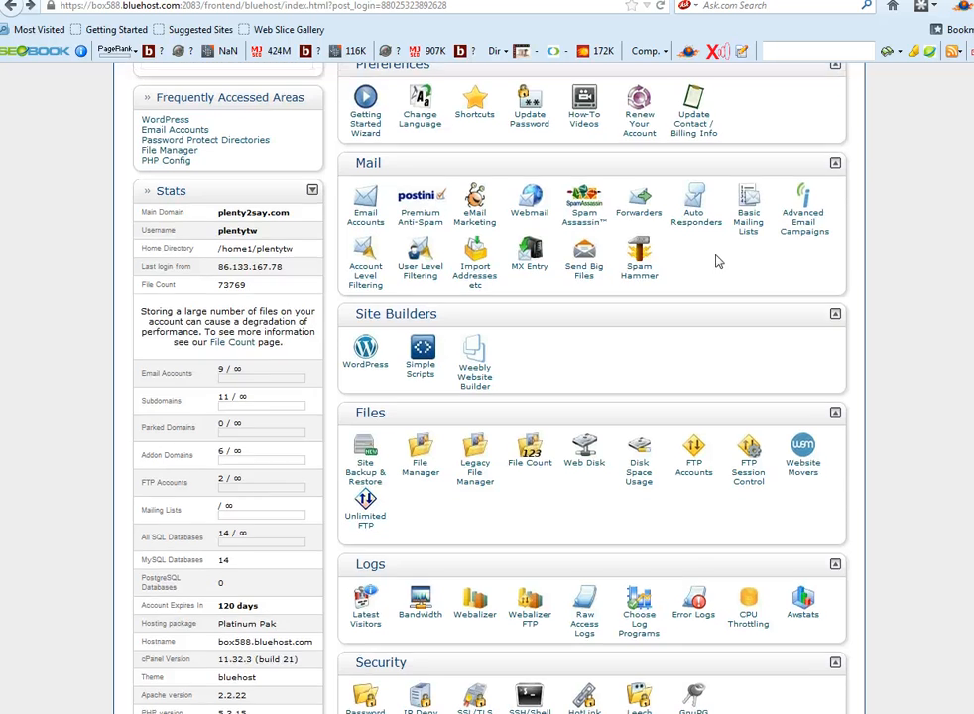
{"action": "scroll", "scroll_direction": "up", "scroll_amount": 3}
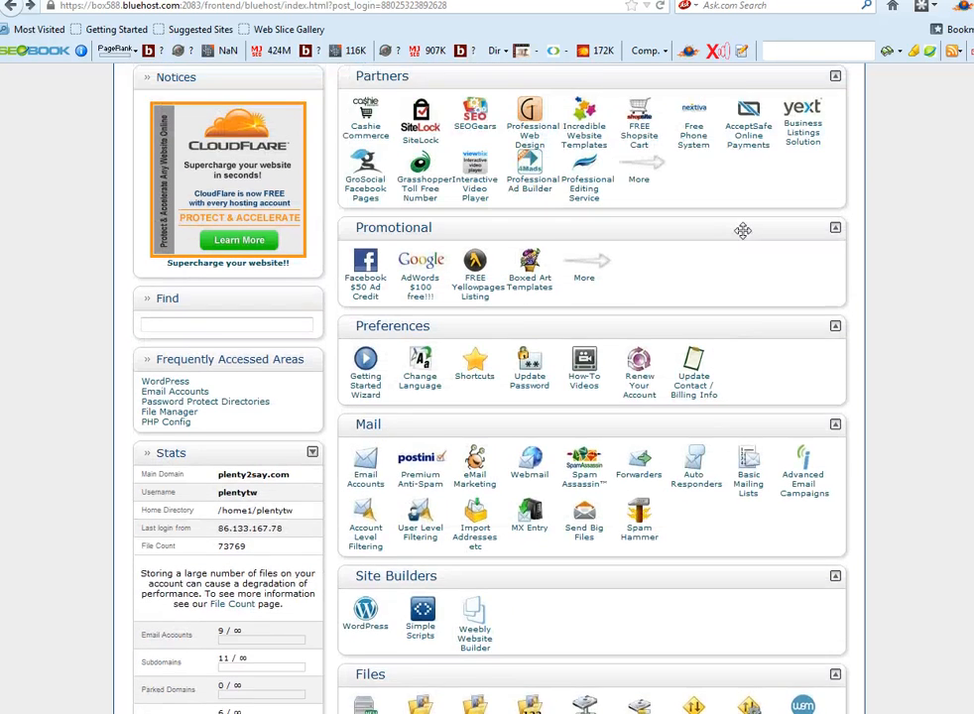
{"action": "scroll", "scroll_direction": "down", "scroll_amount": 3}
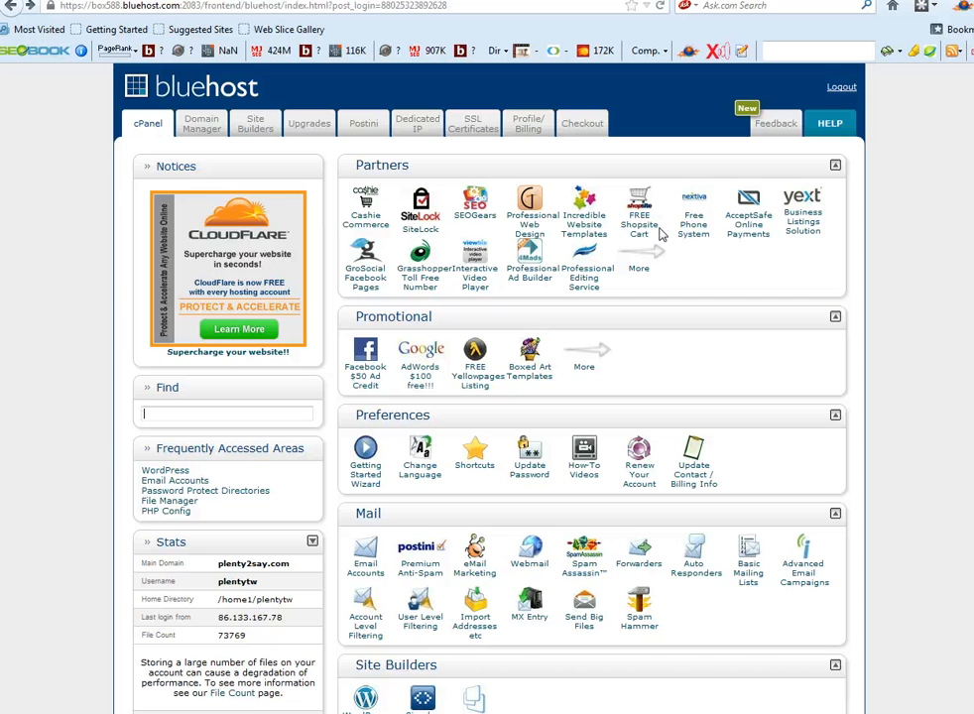
{"action": "scroll", "scroll_direction": "down", "scroll_amount": 3}
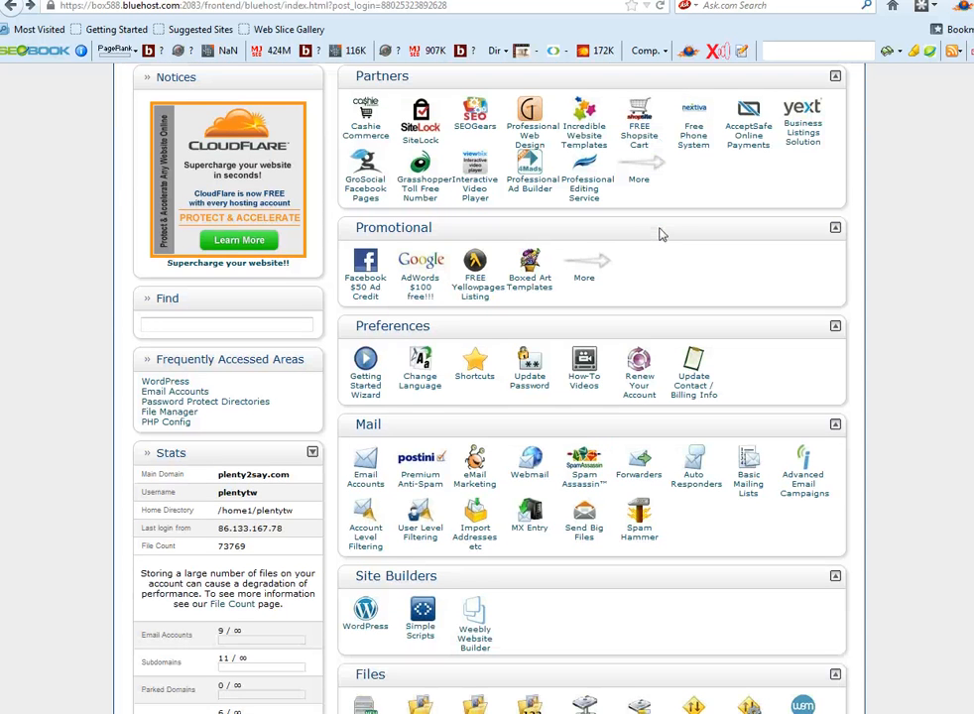
{"action": "scroll", "scroll_direction": "down", "scroll_amount": 3}
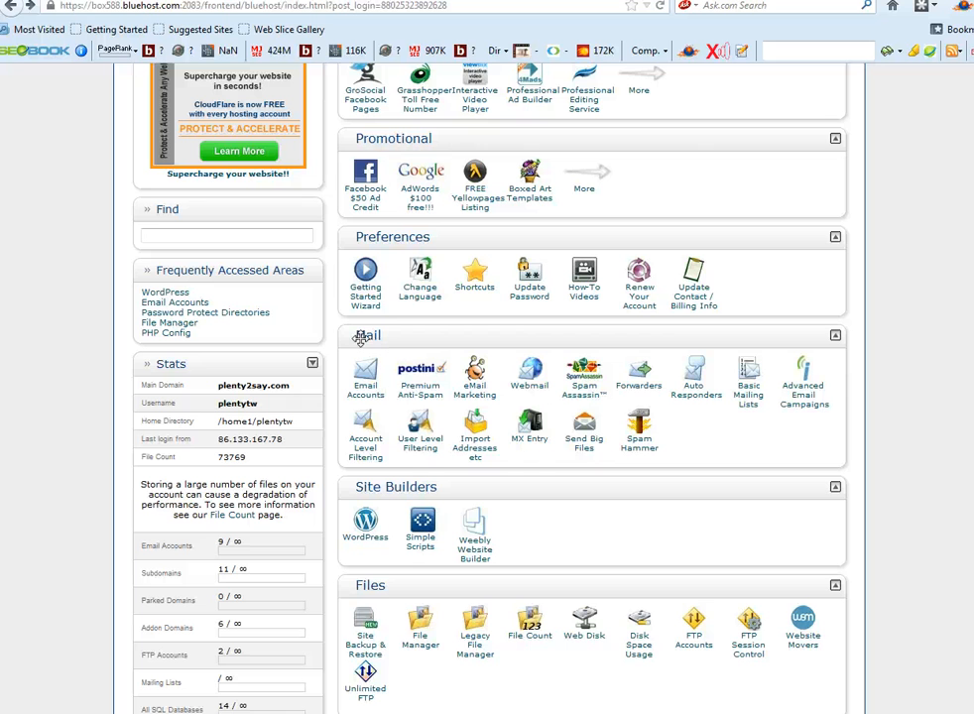
{"action": "mouse_move", "coordinate": [449, 336]}
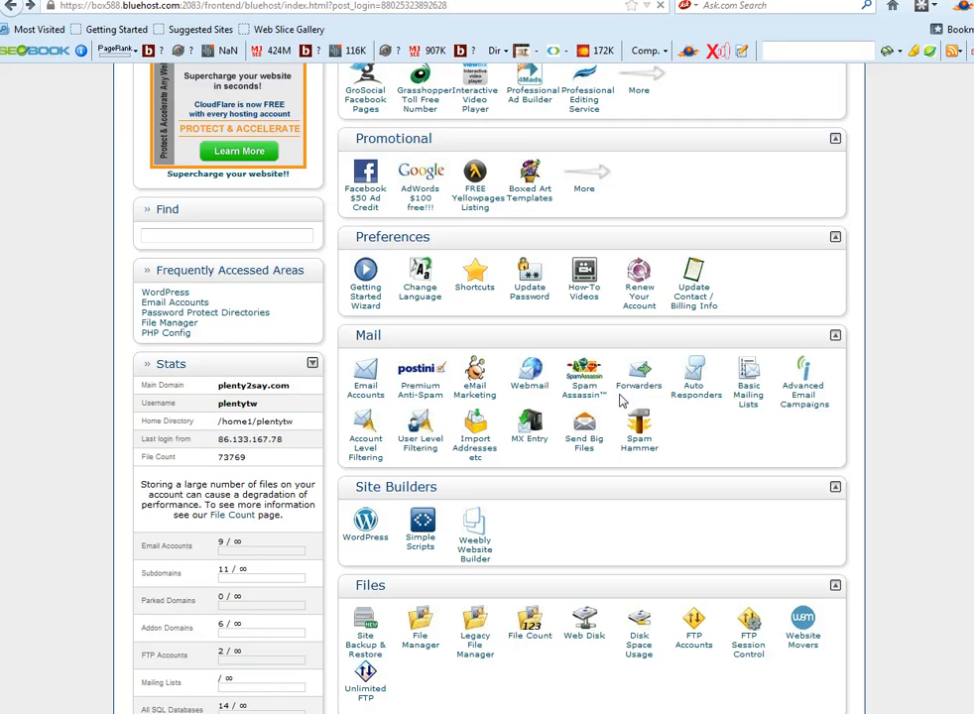
{"action": "left_click", "coordinate": [639, 371]}
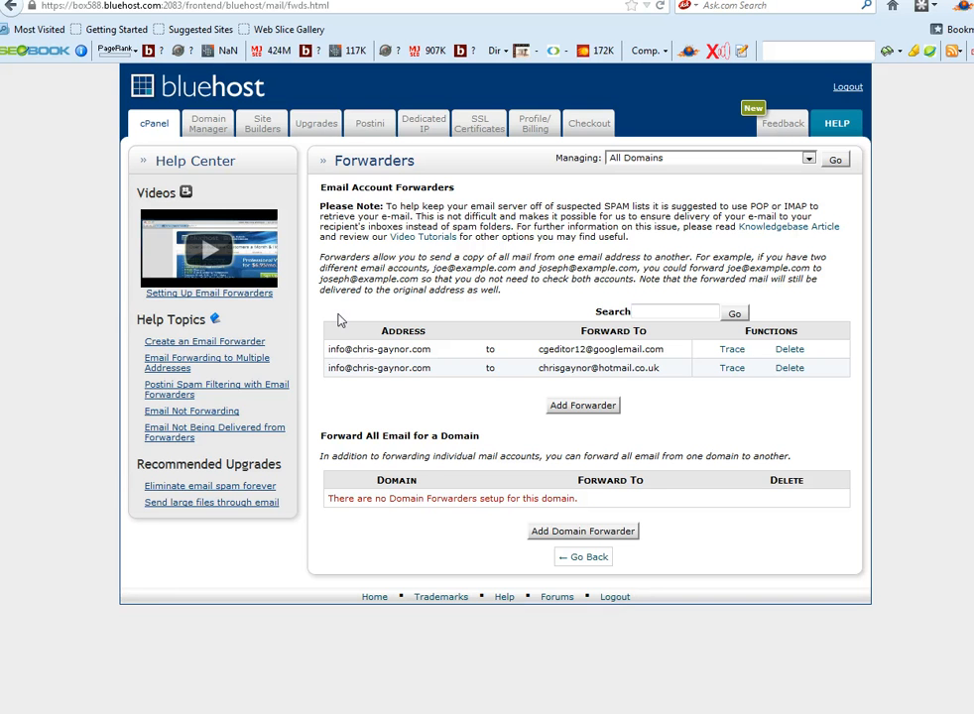
{"action": "mouse_move", "coordinate": [329, 349]}
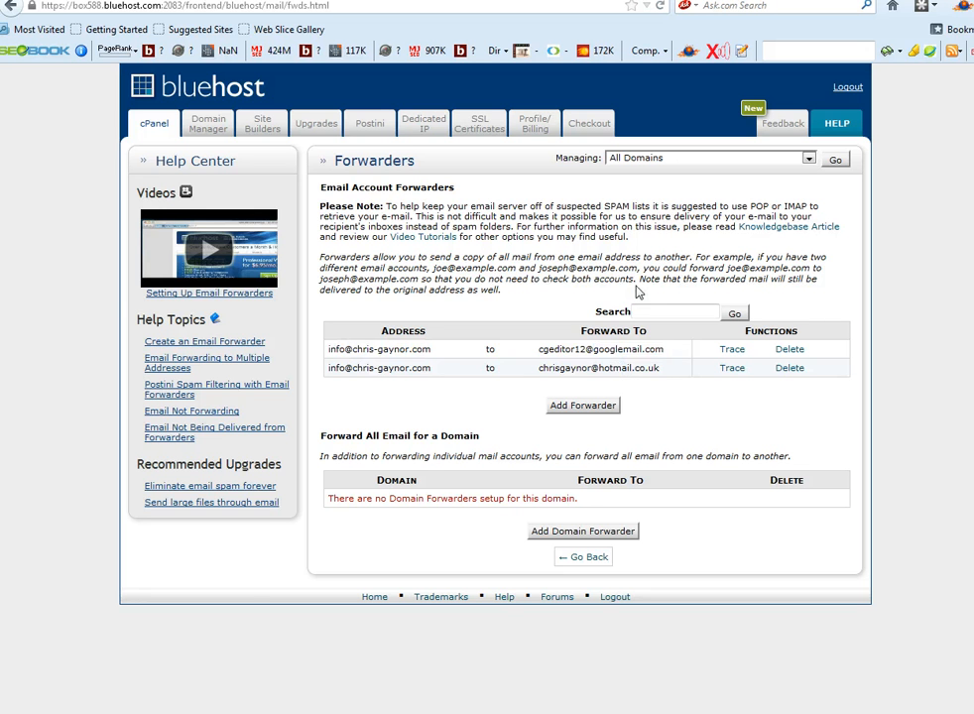
{"action": "mouse_move", "coordinate": [432, 356]}
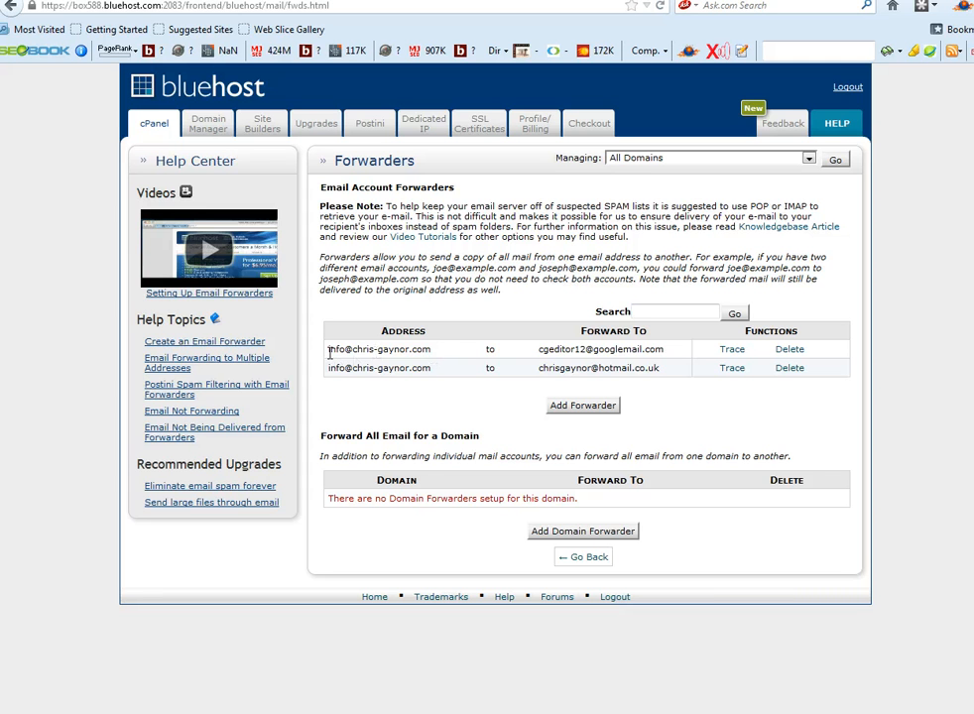
{"action": "double_click", "coordinate": [377, 349]}
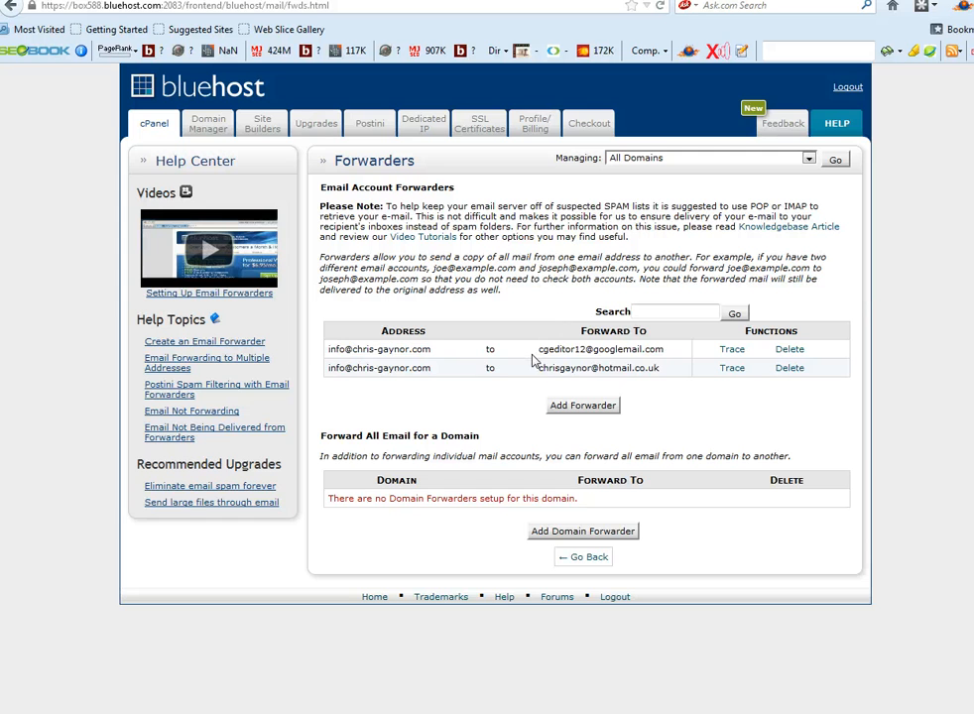
{"action": "double_click", "coordinate": [599, 349]}
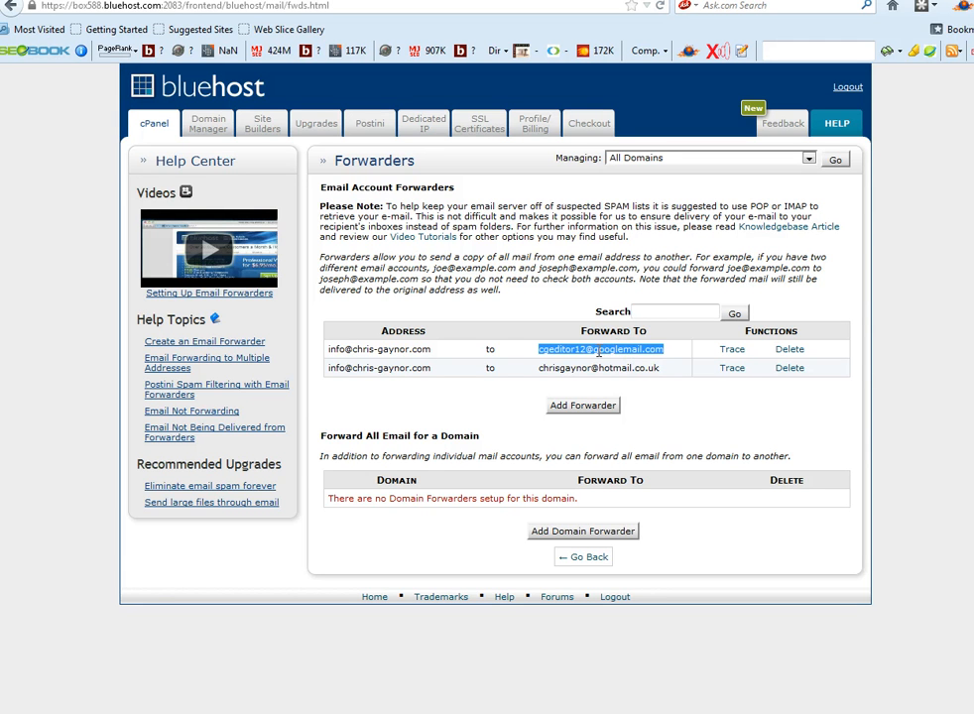
{"action": "mouse_move", "coordinate": [514, 285]}
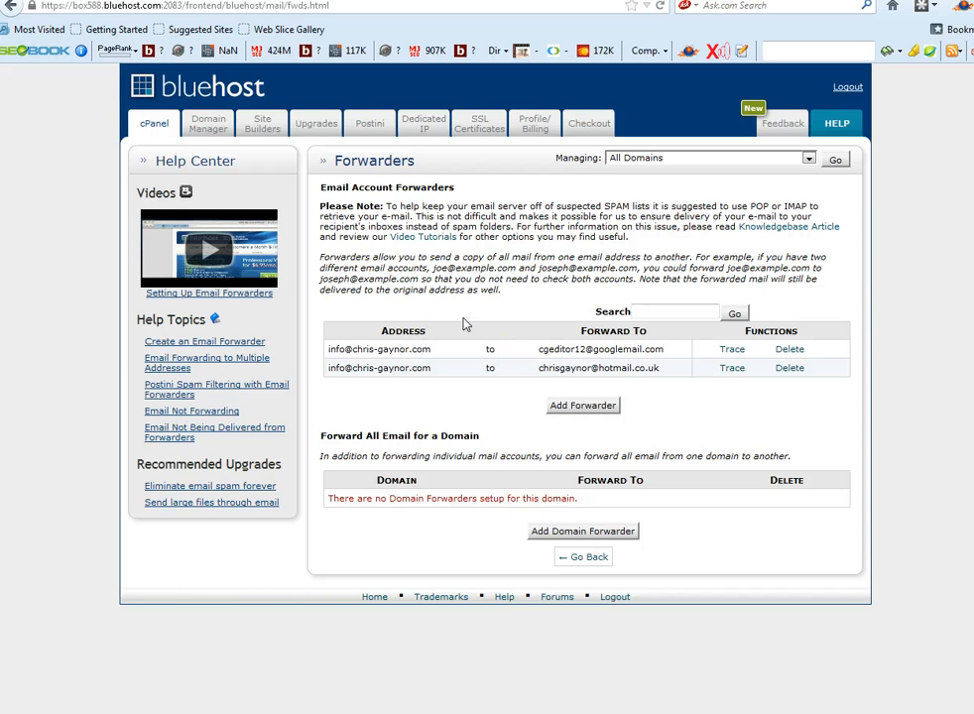
{"action": "mouse_move", "coordinate": [443, 333]}
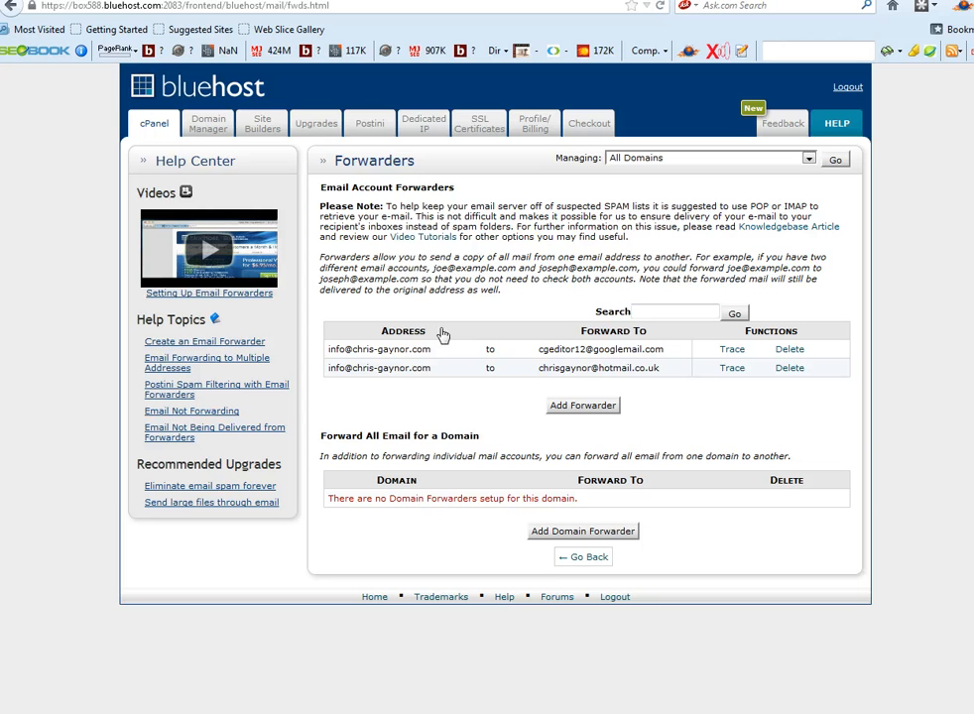
{"action": "mouse_move", "coordinate": [498, 278]}
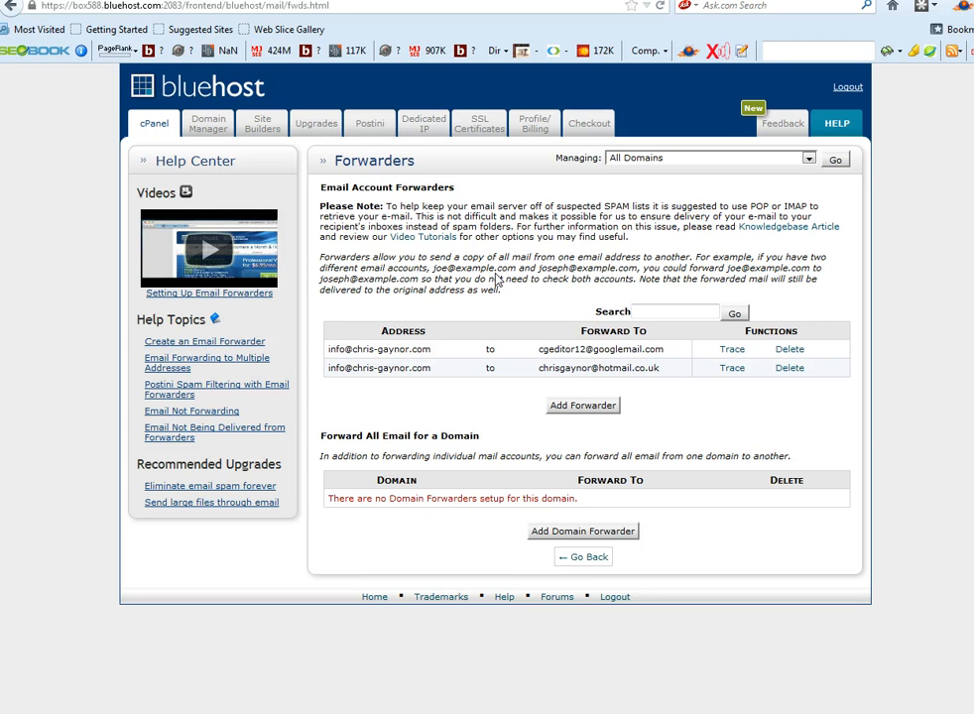
{"action": "mouse_move", "coordinate": [512, 387]}
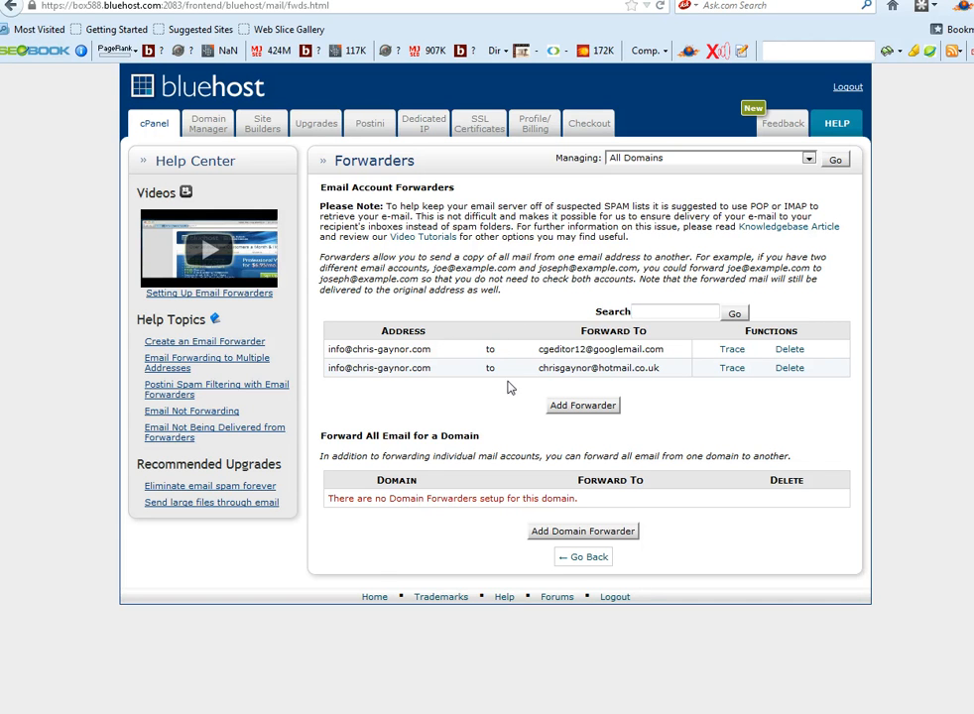
{"action": "mouse_move", "coordinate": [571, 441]}
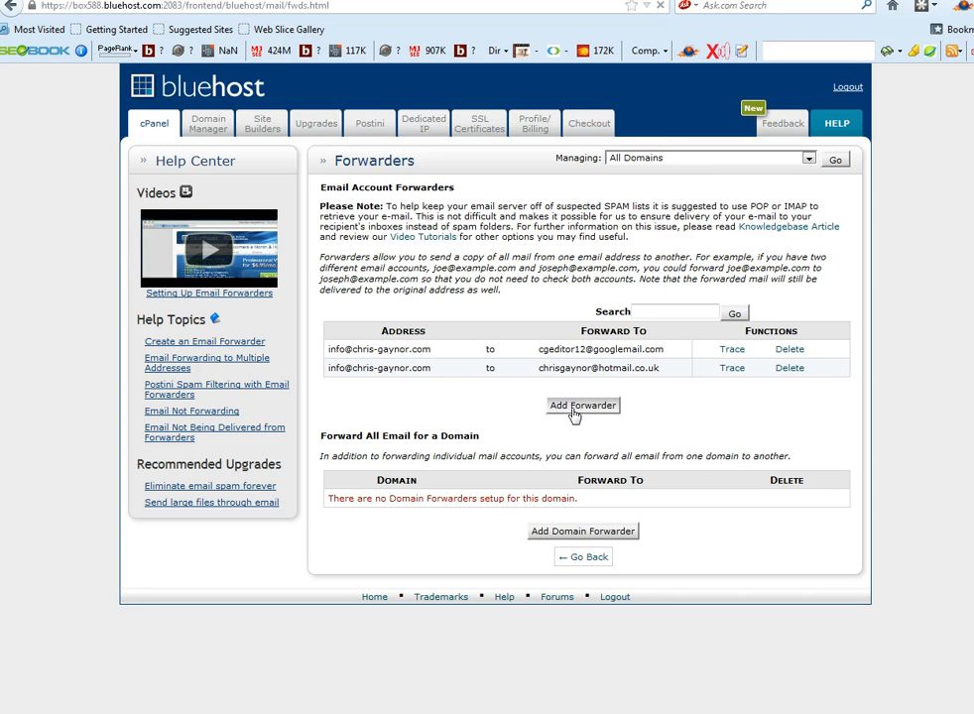
- Start a new forwarder with address 'info' on chris-gaynor.com, the second listed domain
{"action": "left_click", "coordinate": [583, 405]}
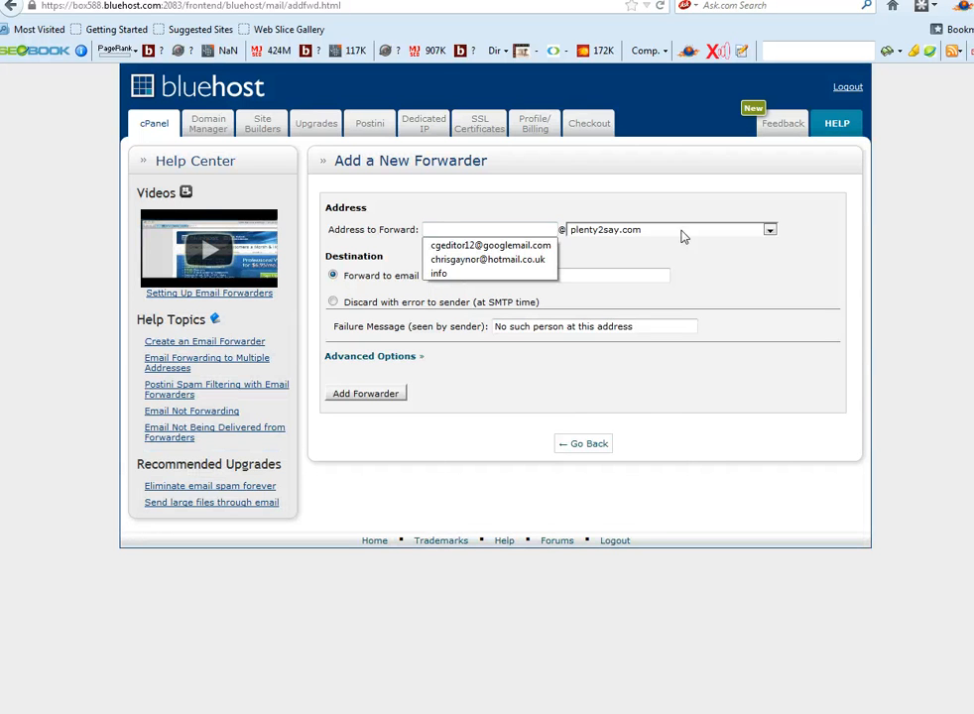
{"action": "left_click", "coordinate": [770, 231]}
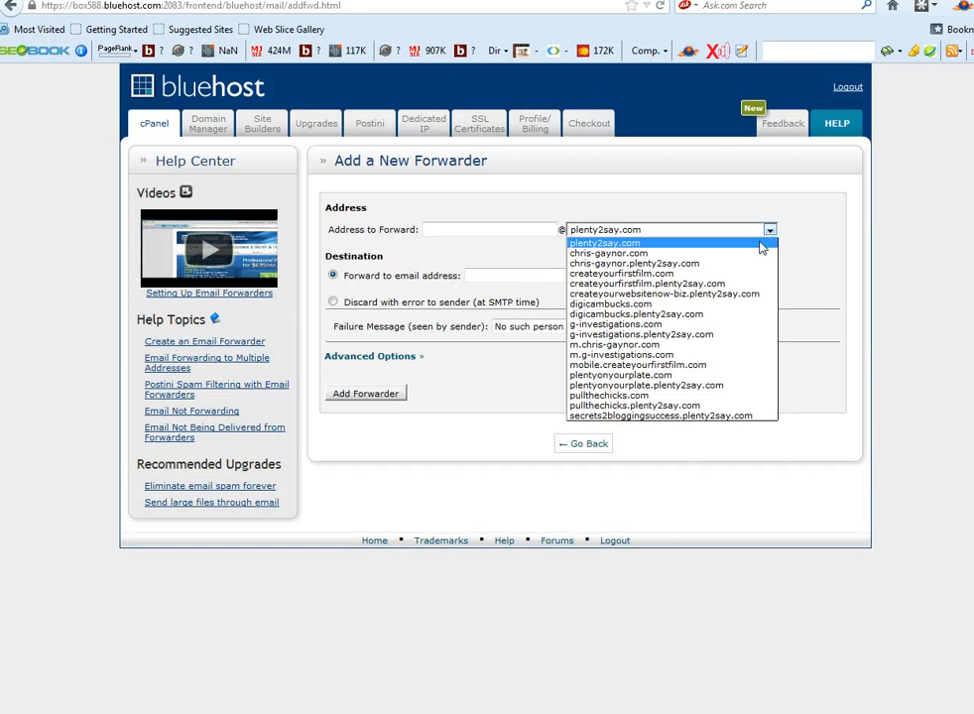
{"action": "mouse_move", "coordinate": [730, 262]}
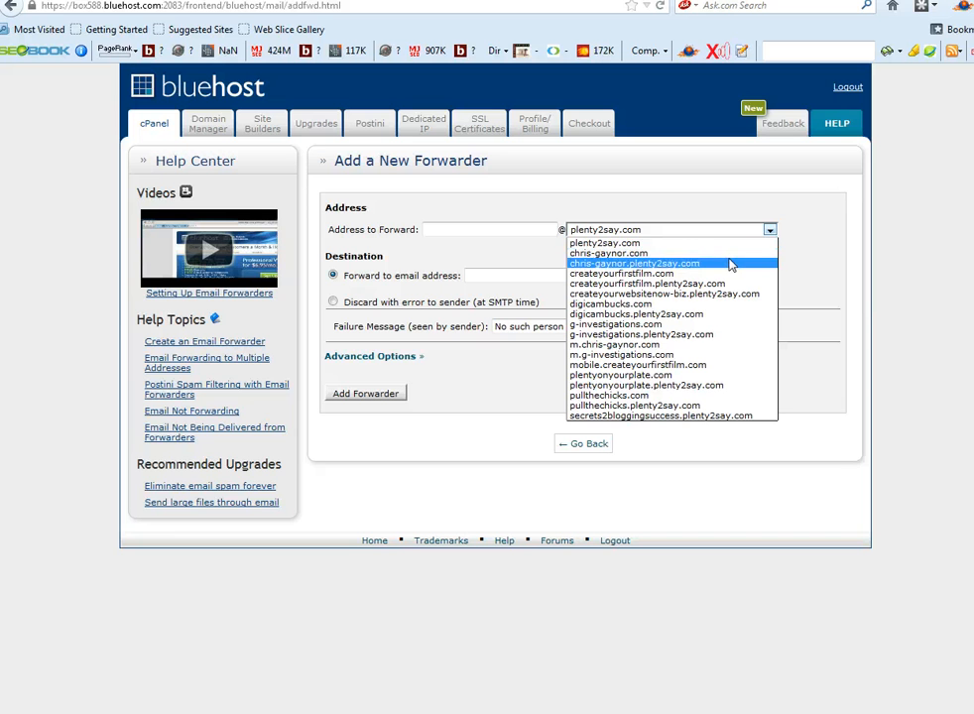
{"action": "left_click", "coordinate": [615, 252]}
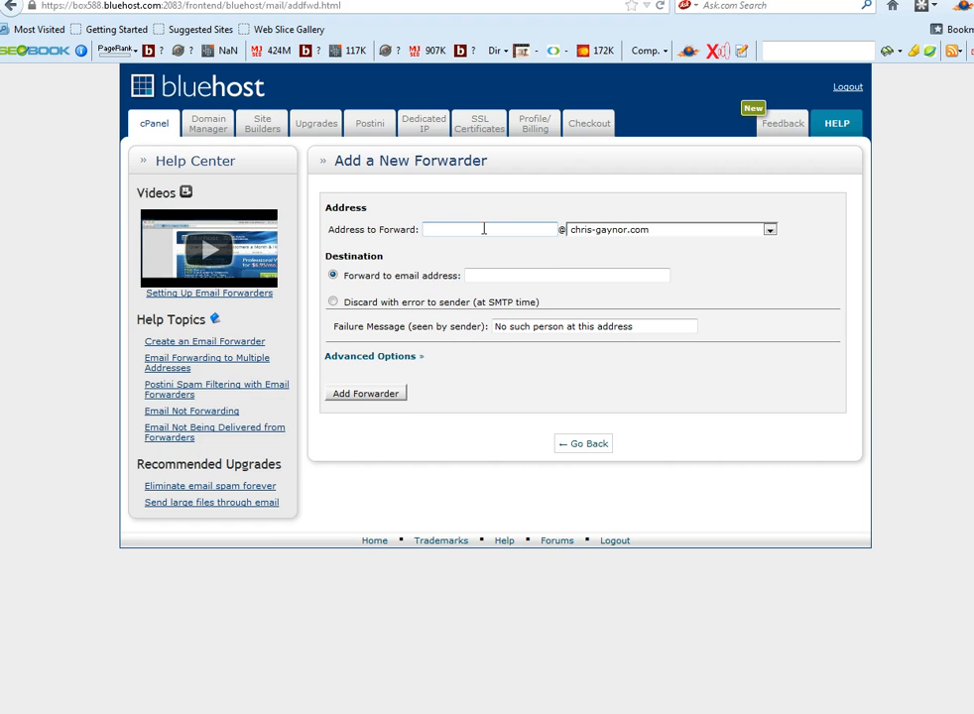
{"action": "type", "text": "info"}
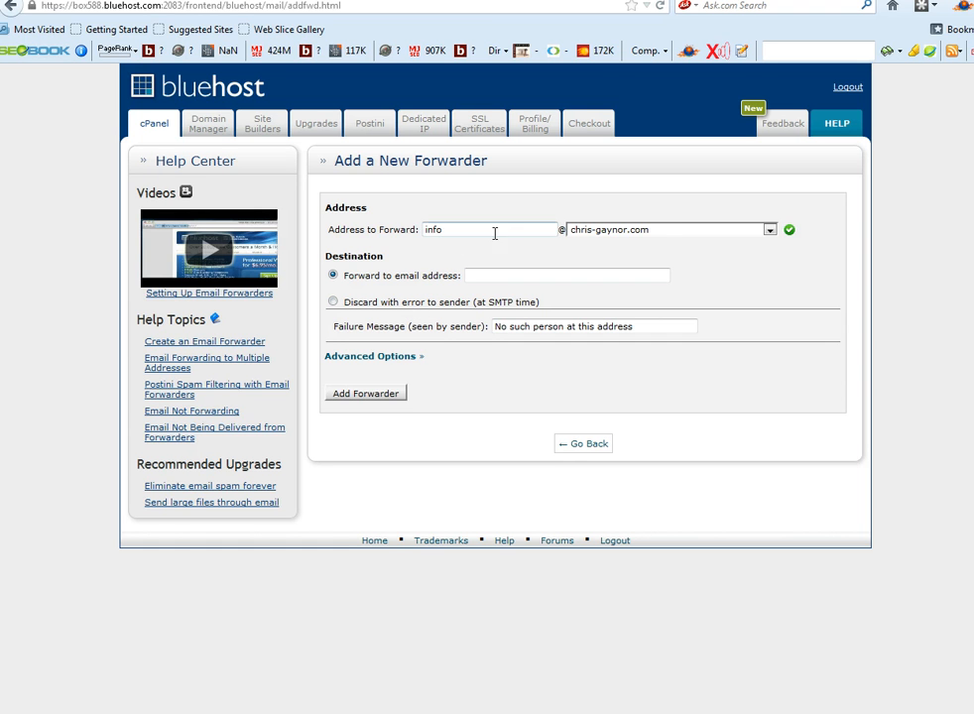
{"action": "mouse_move", "coordinate": [559, 250]}
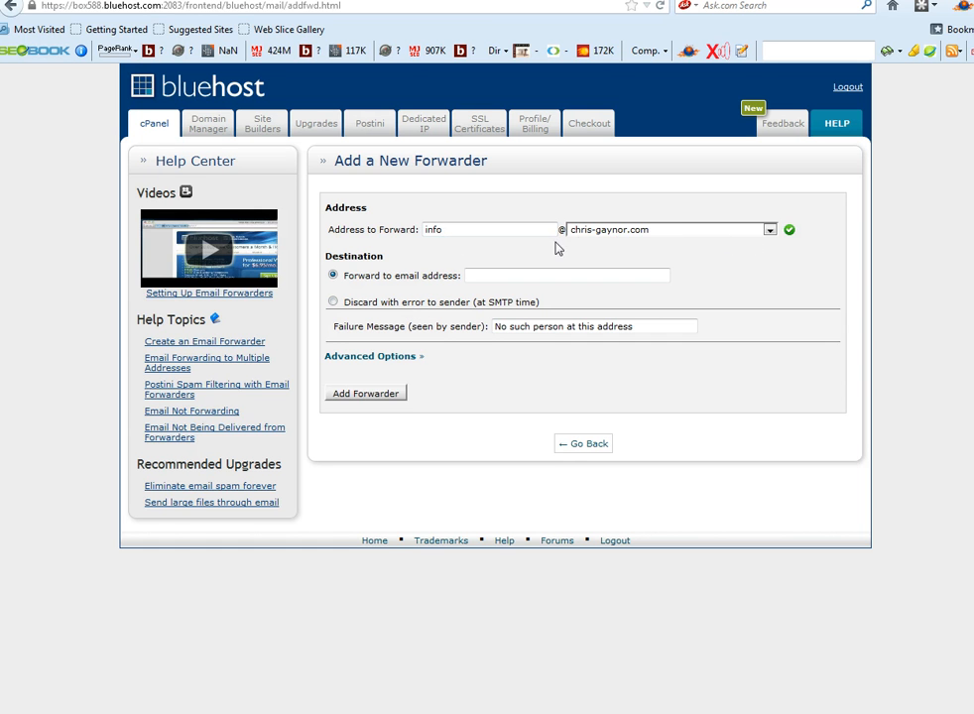
{"action": "mouse_move", "coordinate": [482, 268]}
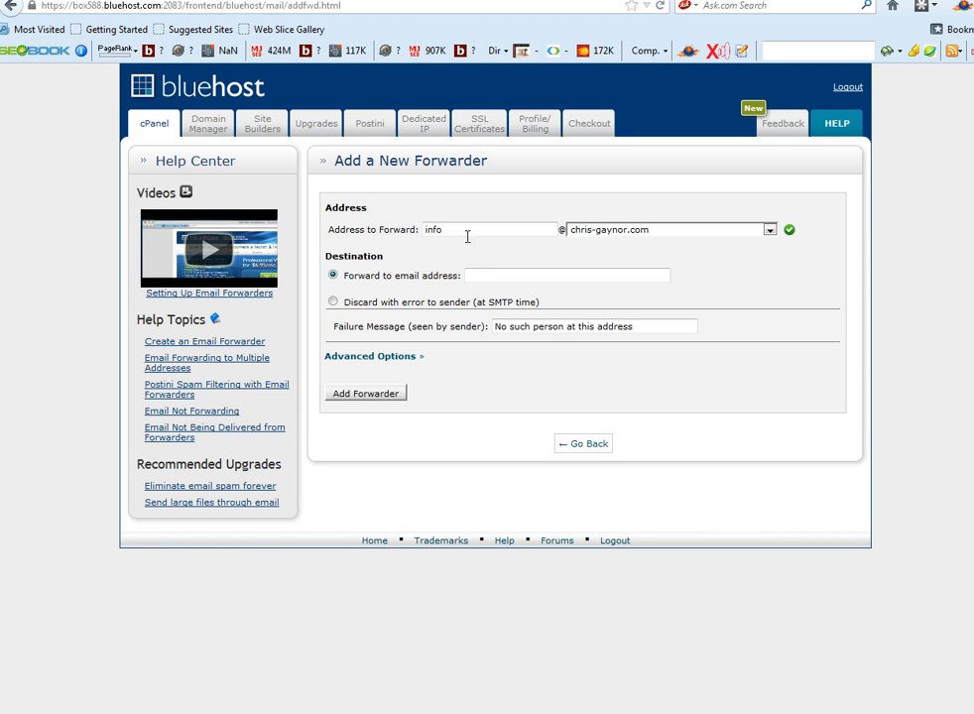
{"action": "mouse_move", "coordinate": [584, 262]}
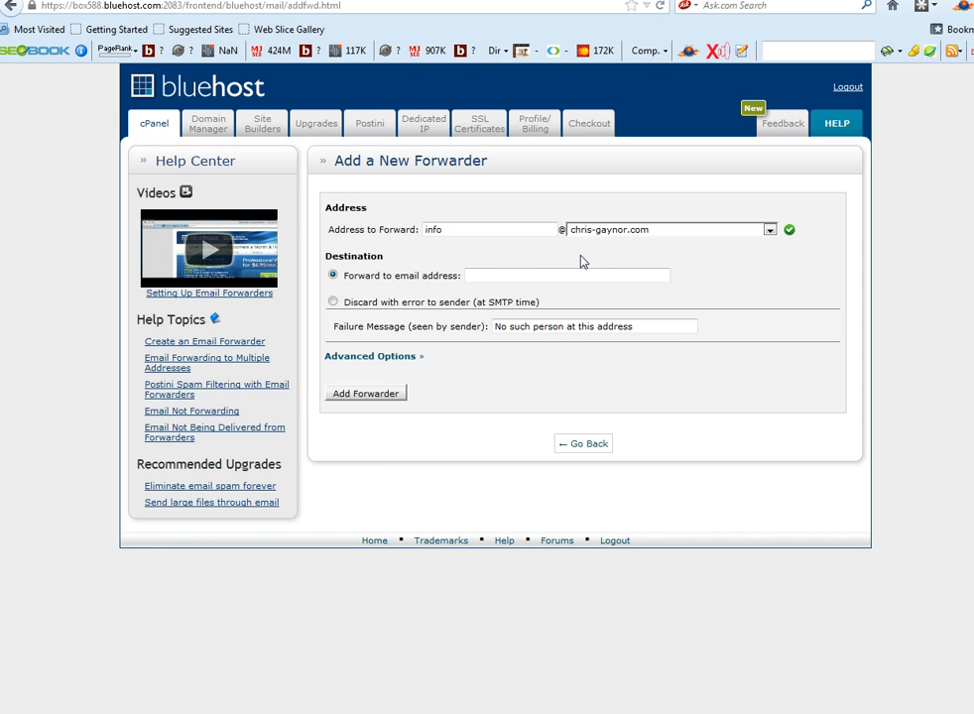
{"action": "mouse_move", "coordinate": [595, 264]}
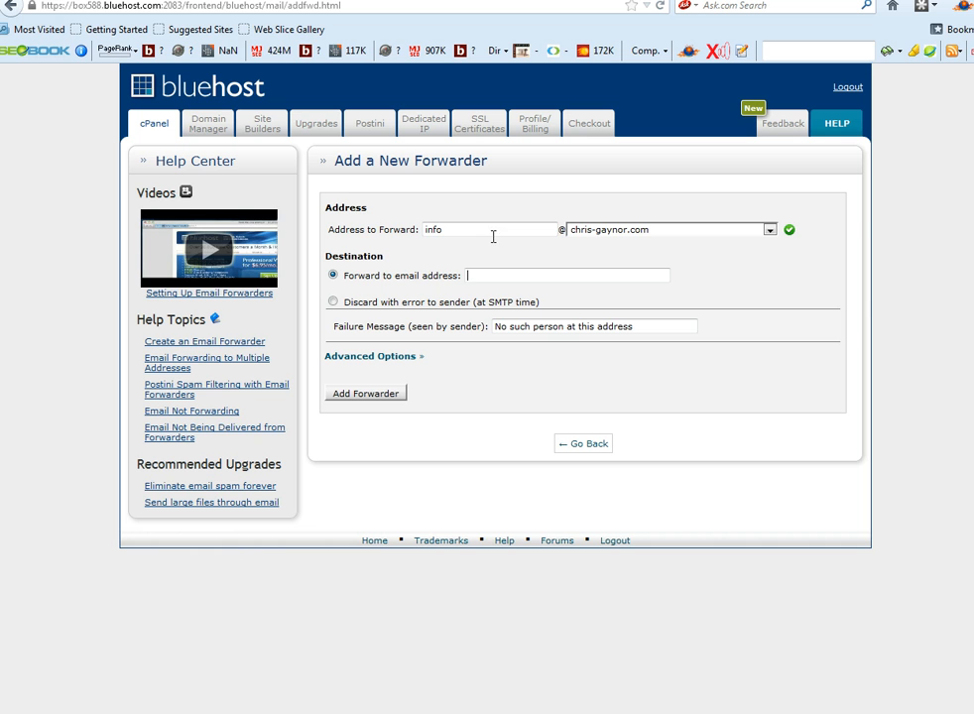
{"action": "mouse_move", "coordinate": [504, 258]}
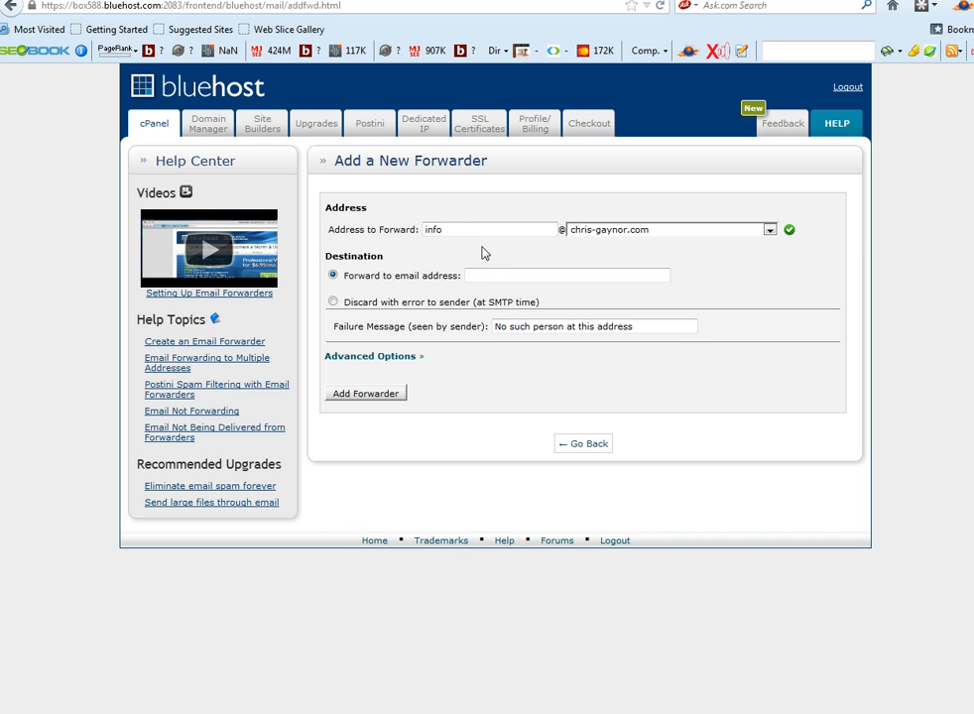
{"action": "left_click", "coordinate": [462, 230]}
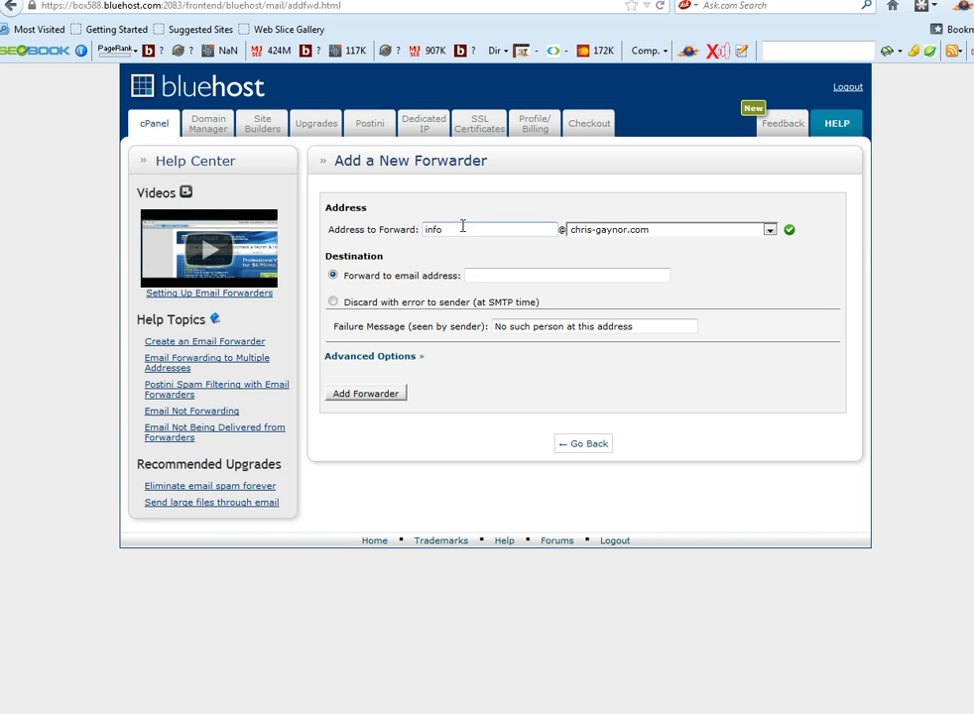
{"action": "mouse_move", "coordinate": [472, 230]}
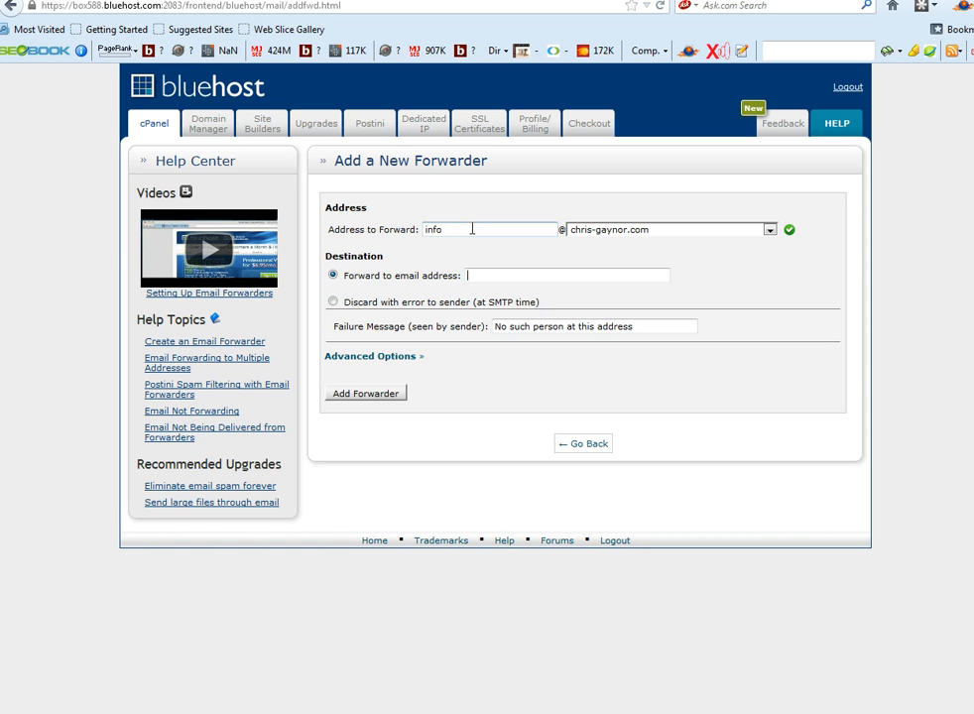
{"action": "mouse_move", "coordinate": [476, 223]}
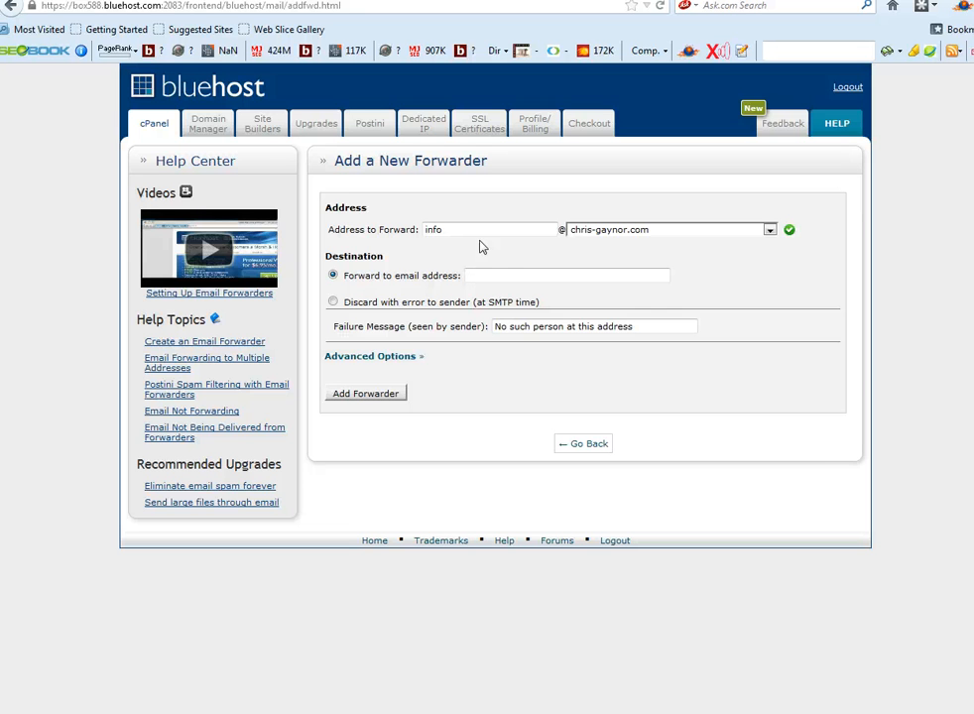
{"action": "mouse_move", "coordinate": [504, 270]}
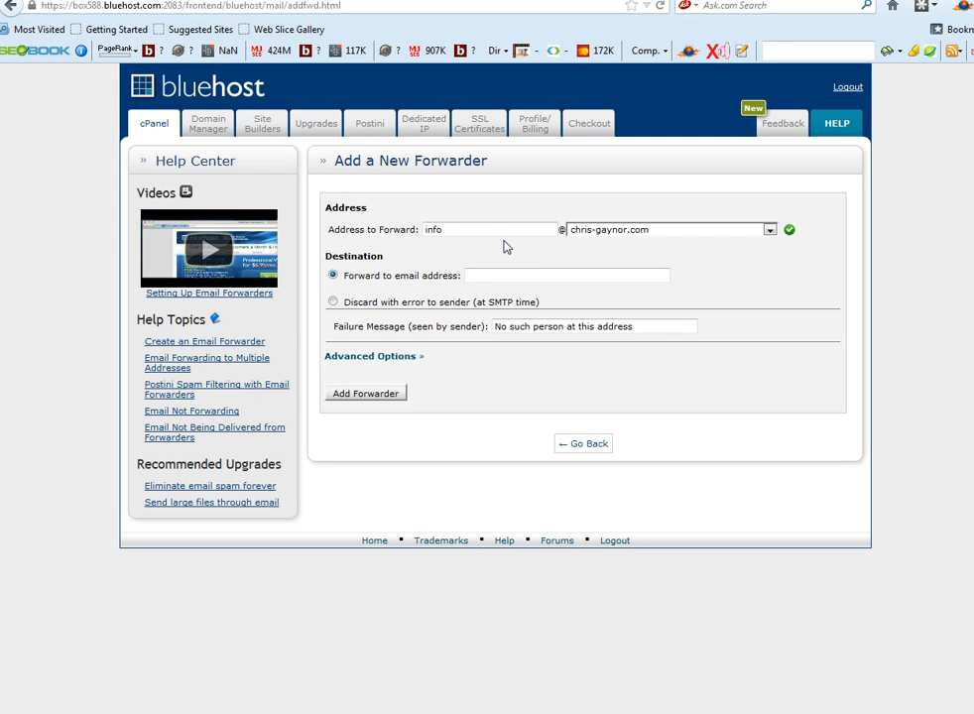
{"action": "mouse_move", "coordinate": [491, 341]}
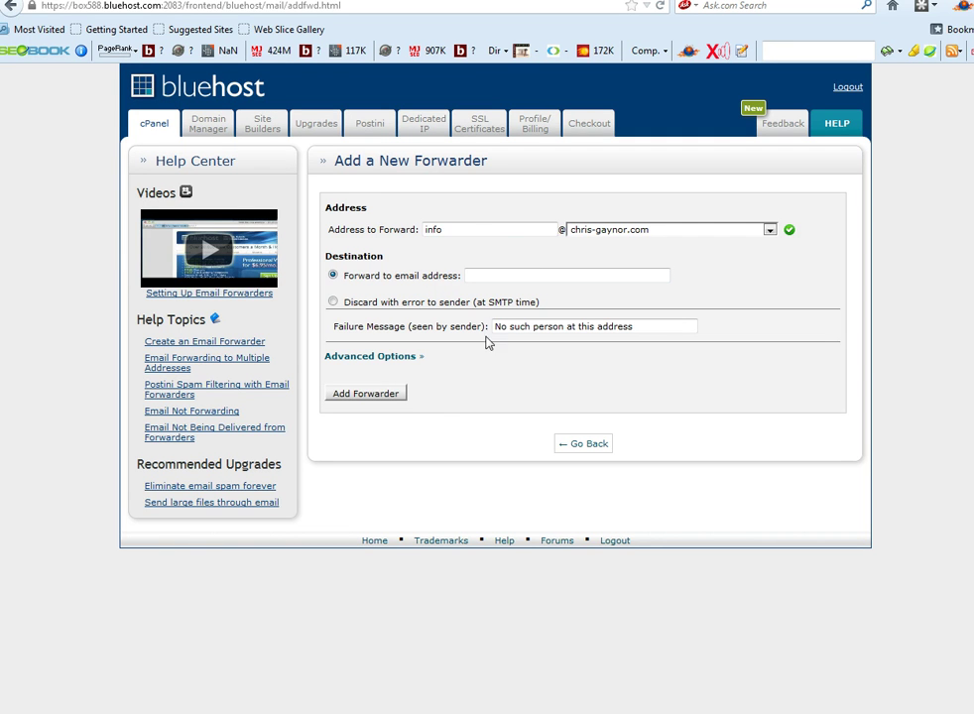